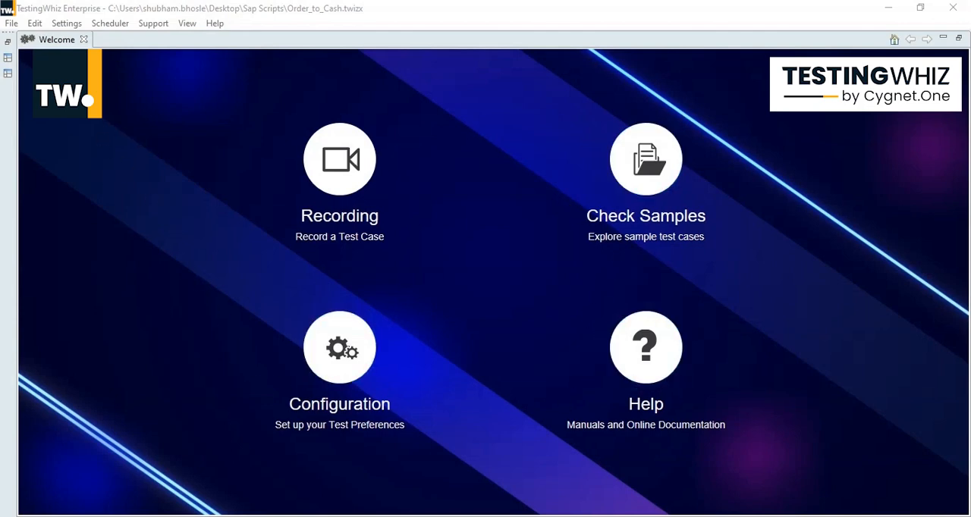
Open the Order_to_Cash script and filter the Test Commands list to 'sap'
click(83, 39)
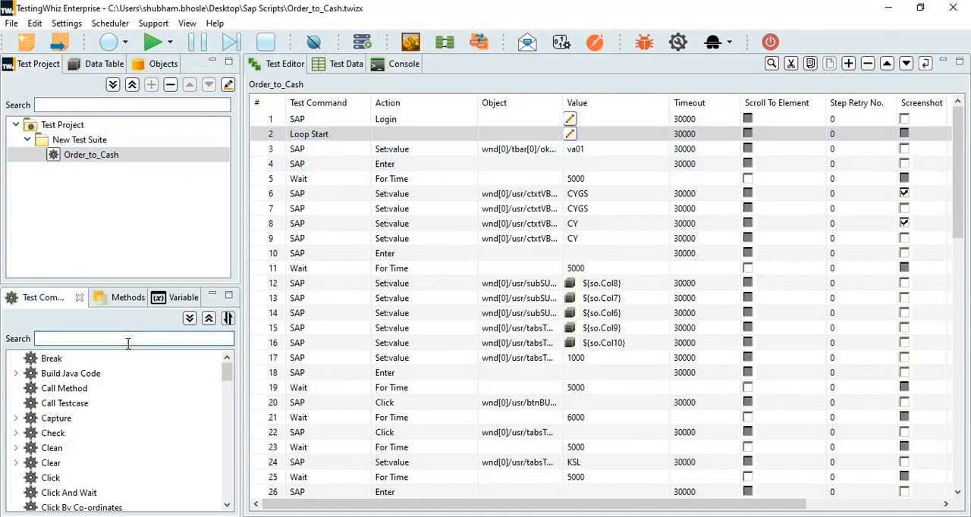
text(sap)
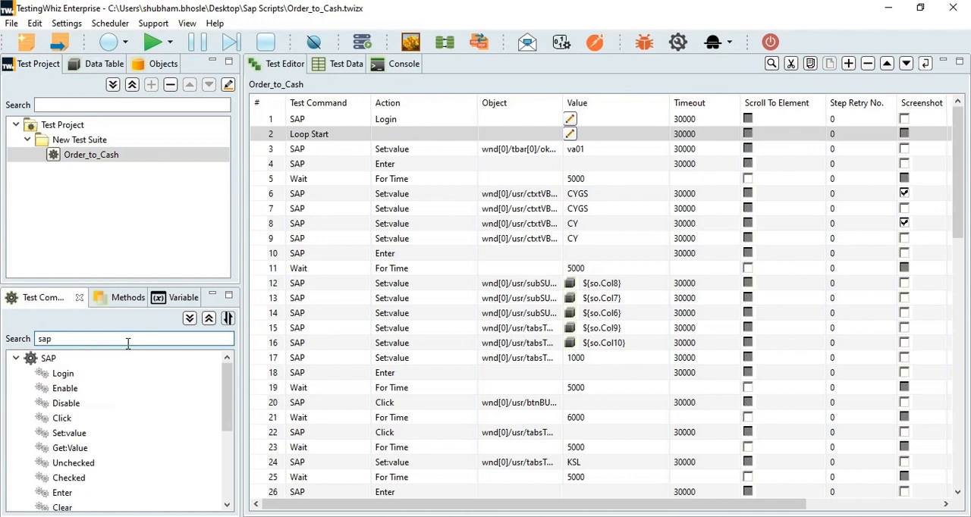
scroll(down, 3)
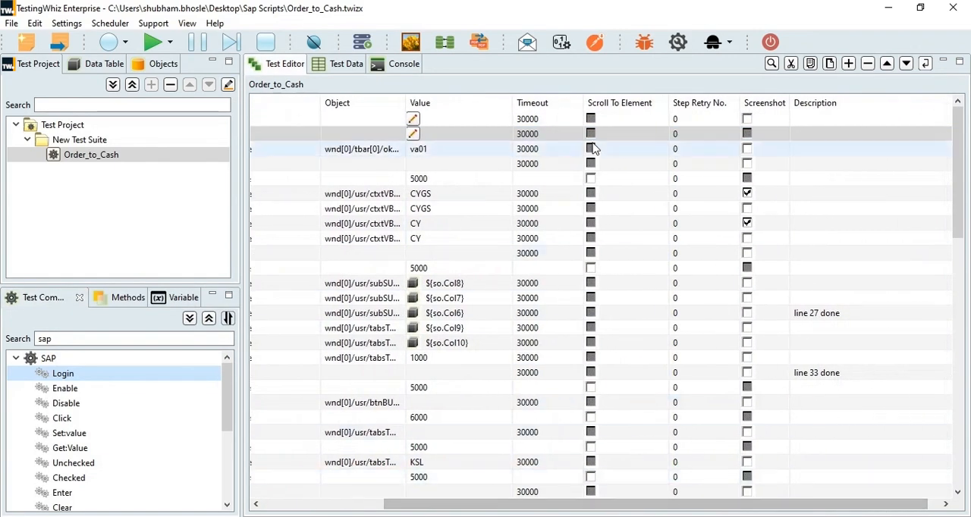
Re-enable screenshot capture on step 6 and confirm Loop Start covers so rows 180–180
click(747, 178)
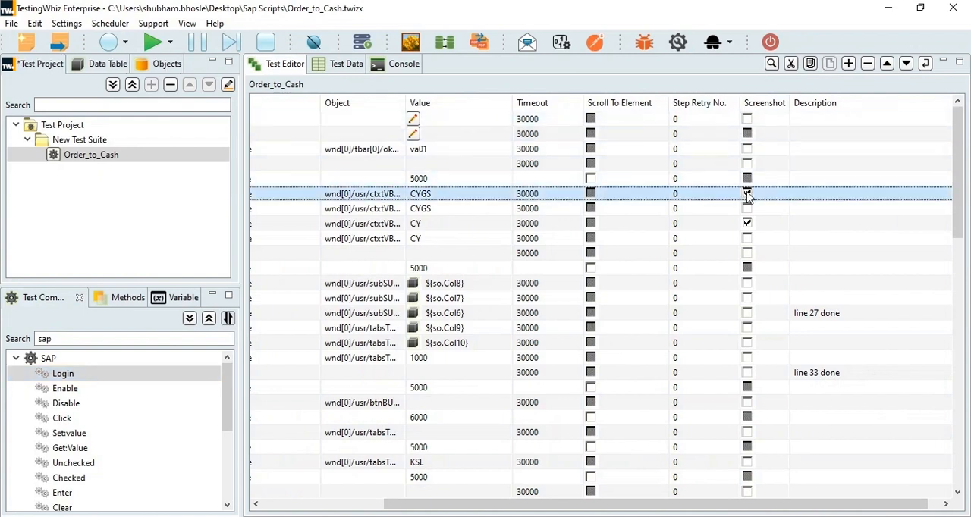
click(747, 193)
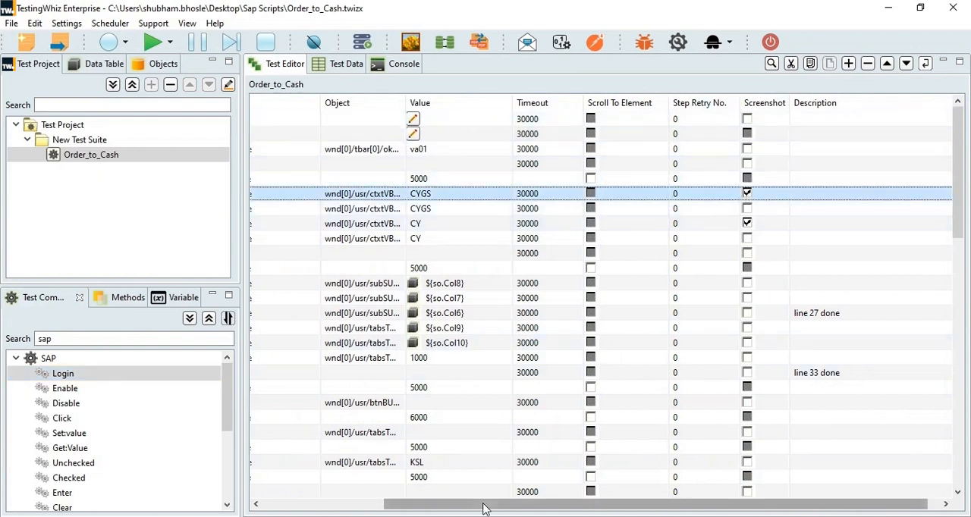
scroll(left, 3)
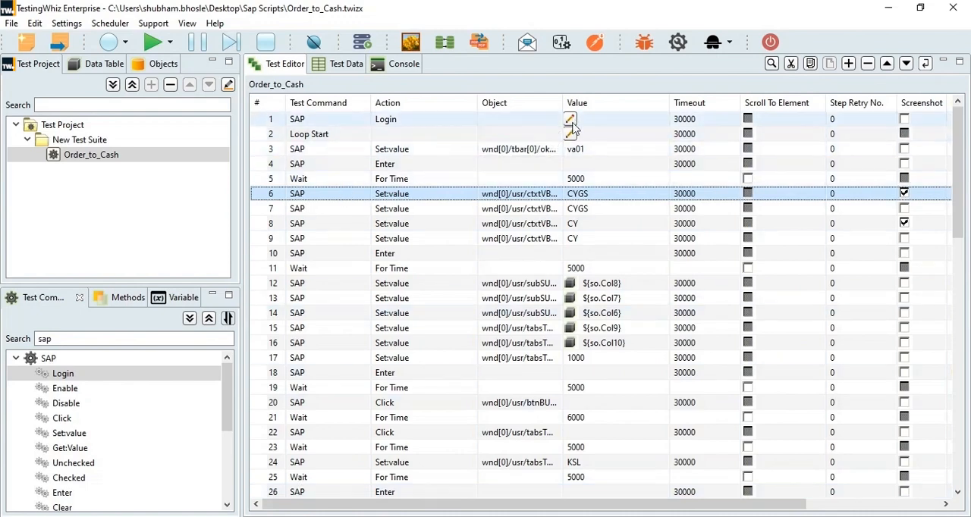
double_click(309, 134)
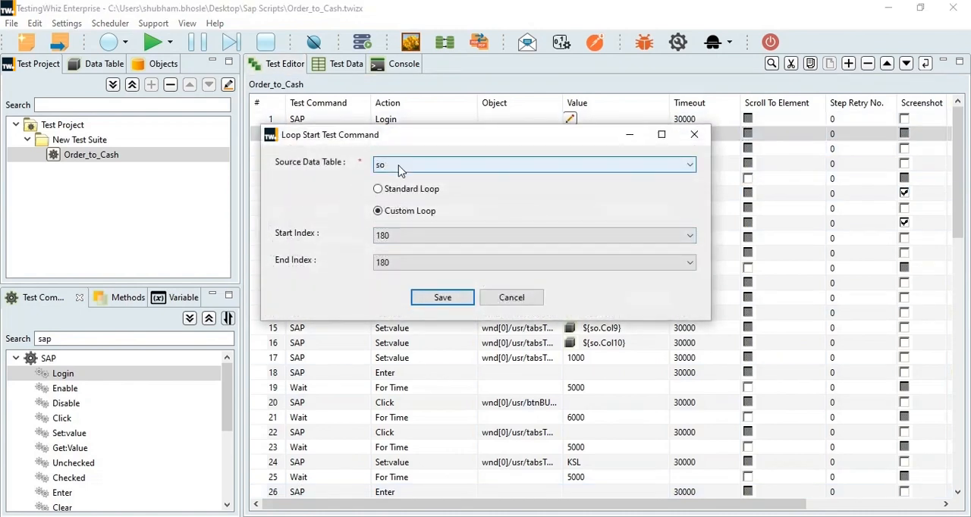
click(442, 297)
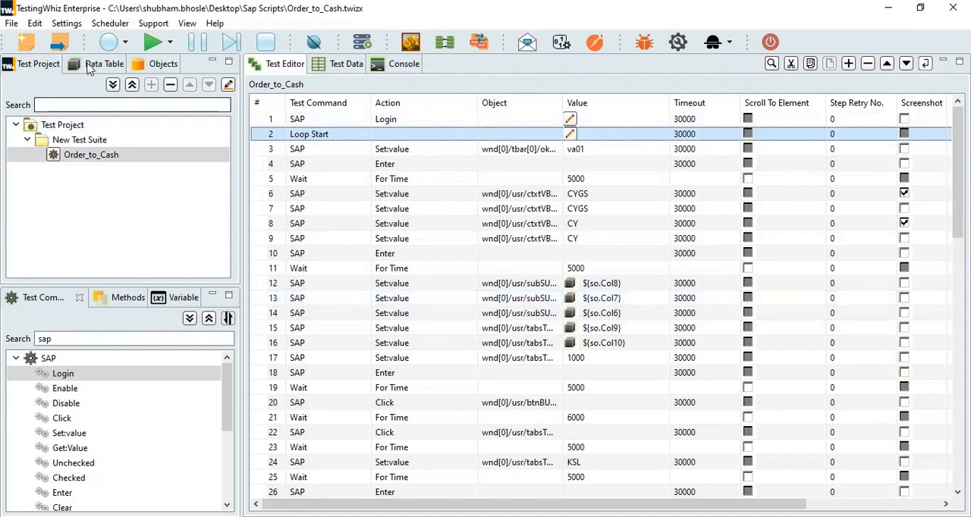
View so row 180 with empty Order_id, Outbound_del, Material_doc_no and Billing_doc_no columns
click(105, 64)
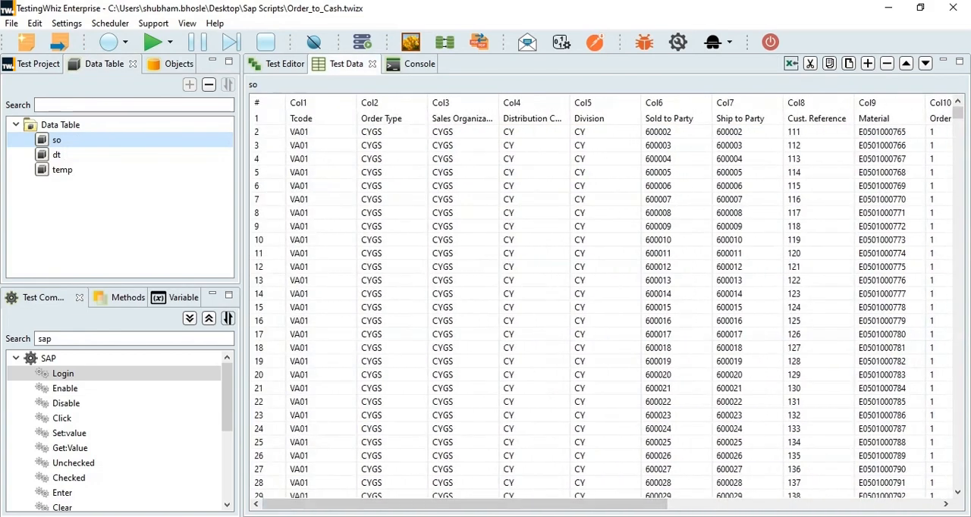
scroll(down, 3)
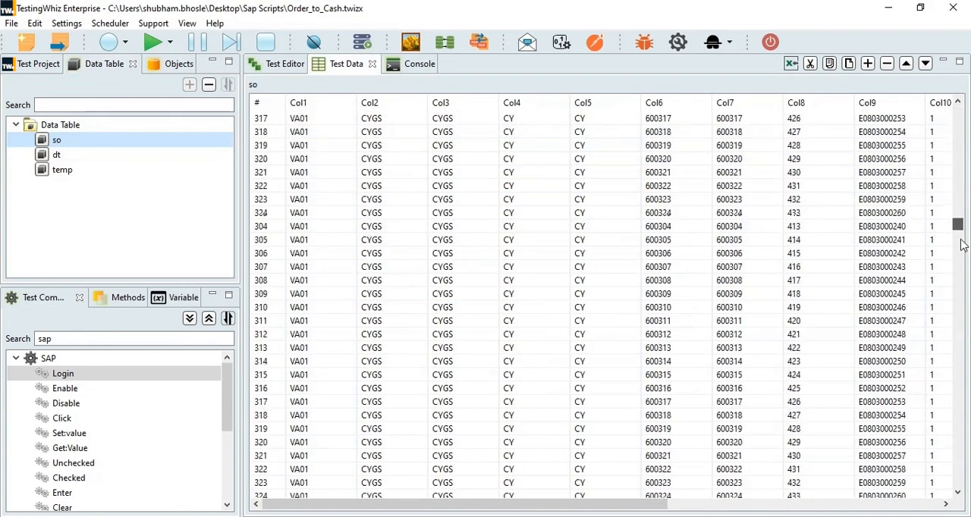
scroll(down, 3)
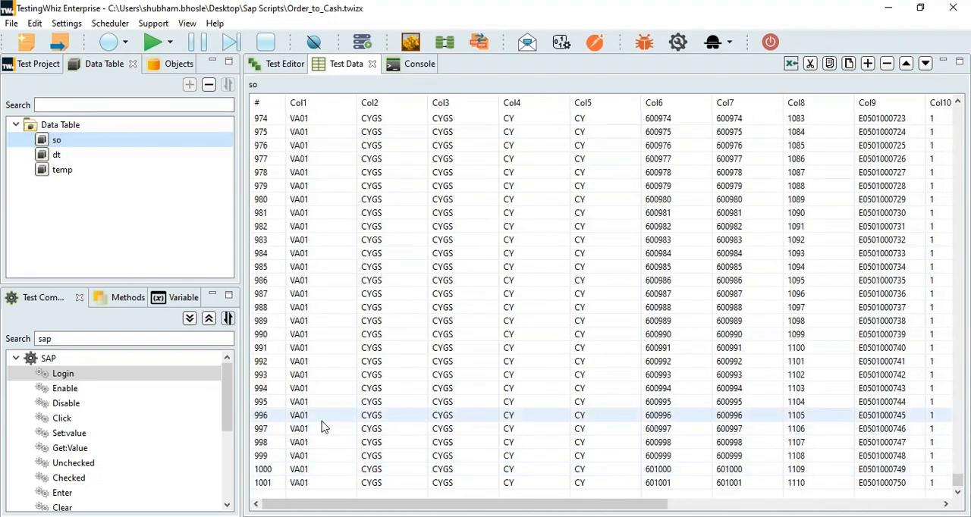
scroll(up, 3)
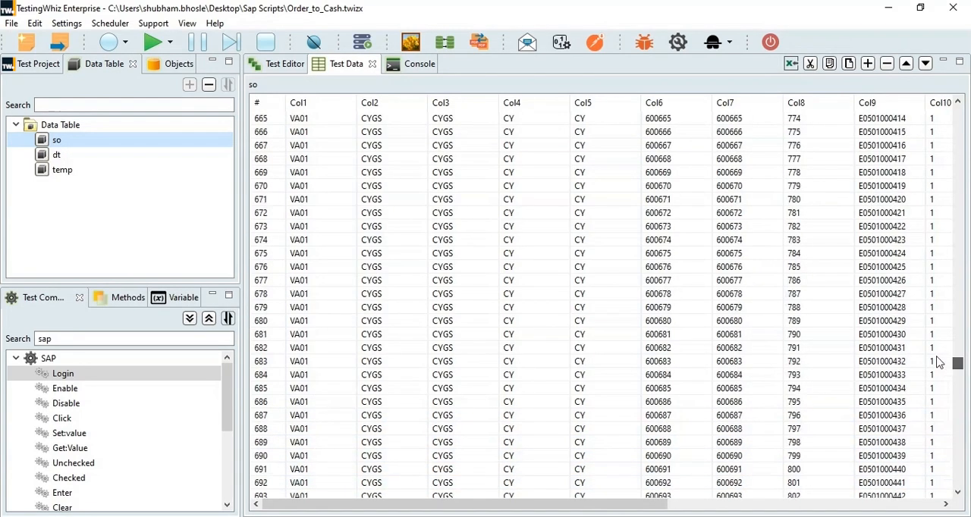
scroll(up, 3)
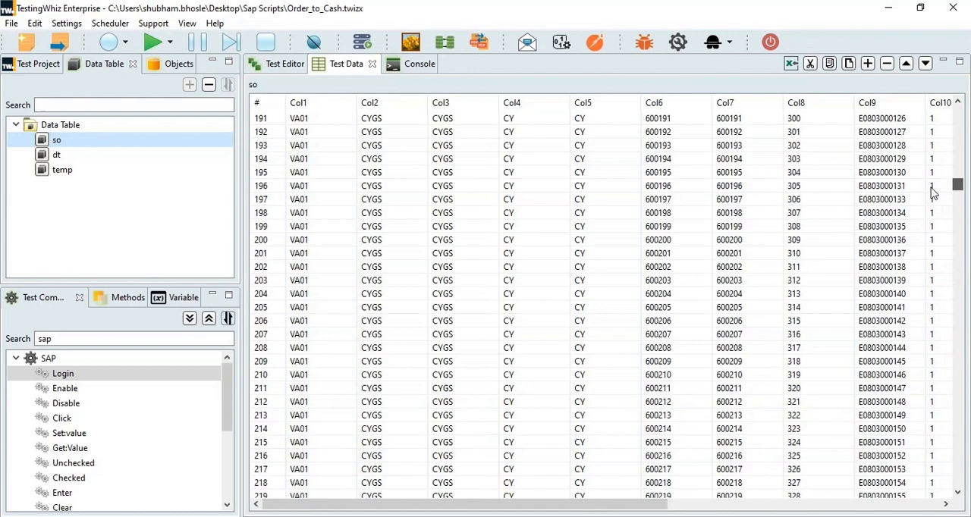
scroll(up, 3)
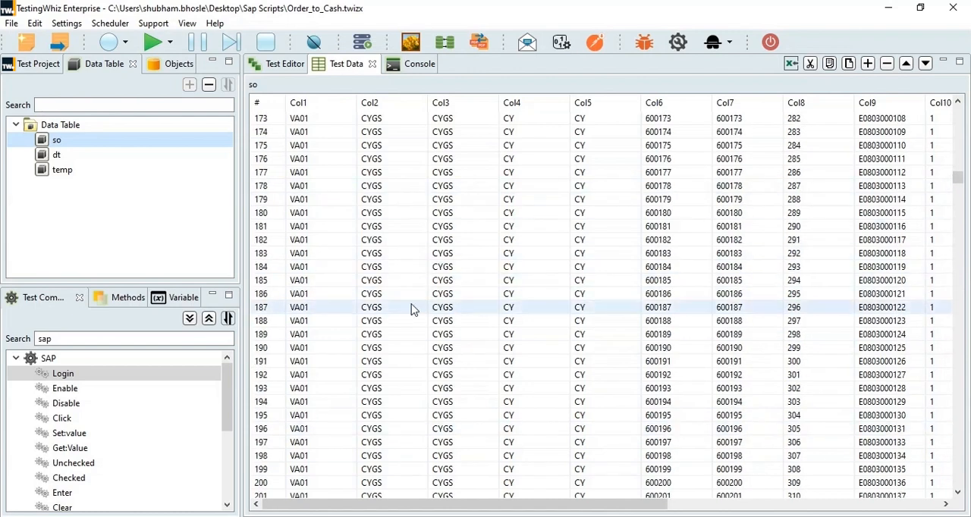
scroll(down, 3)
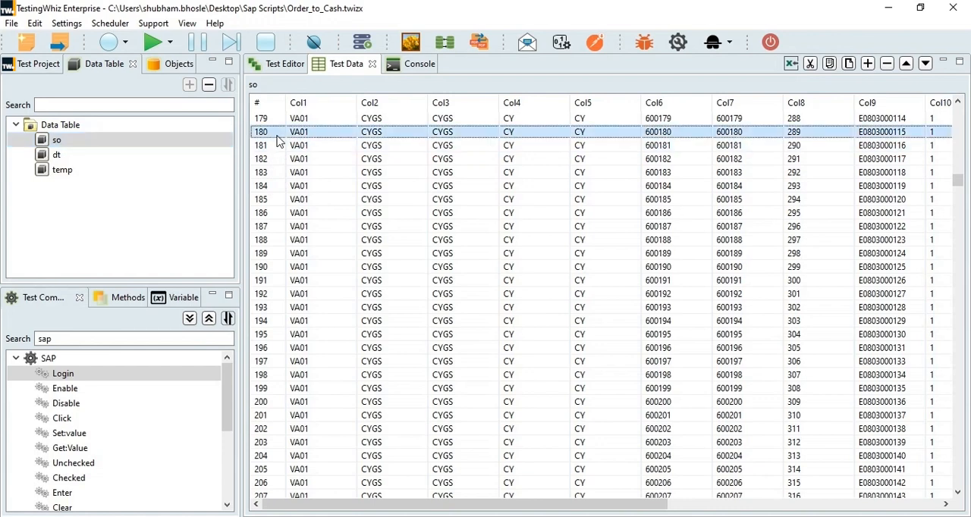
scroll(right, 3)
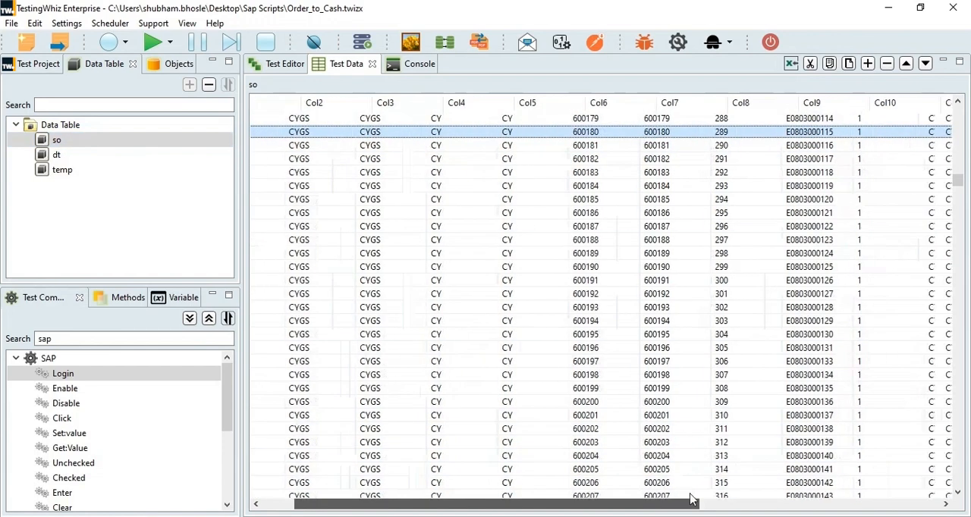
scroll(right, 3)
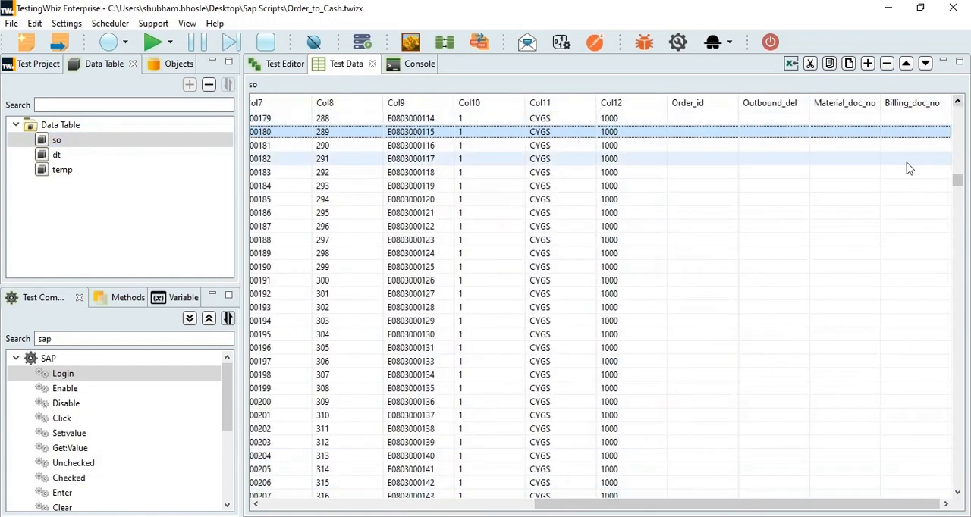
click(37, 63)
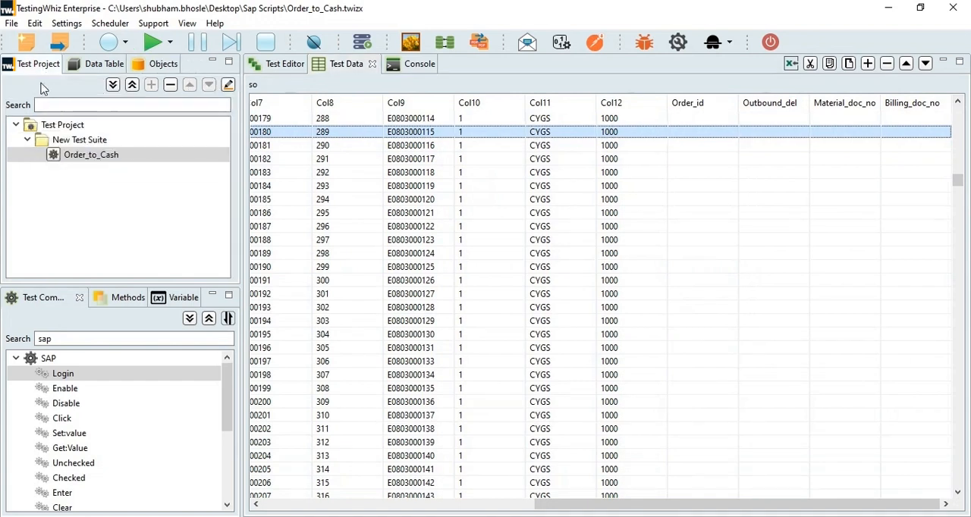
Execute Order_to_Cash in Google Chrome and allow the script to access SAP GUI
right_click(91, 154)
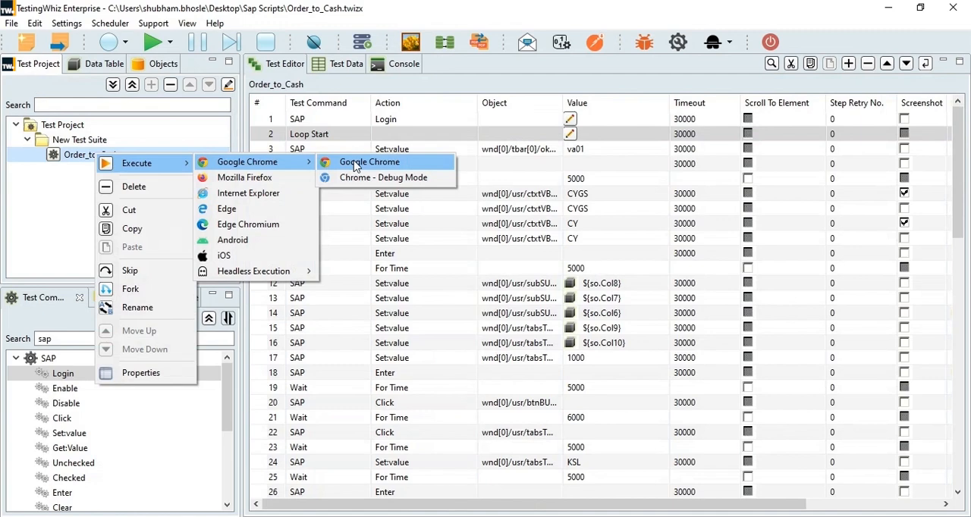
click(369, 162)
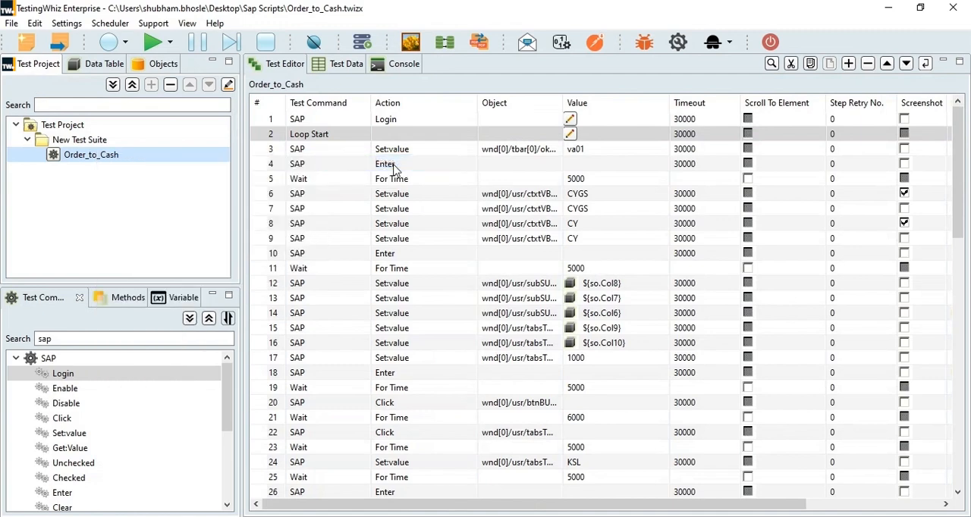
click(153, 42)
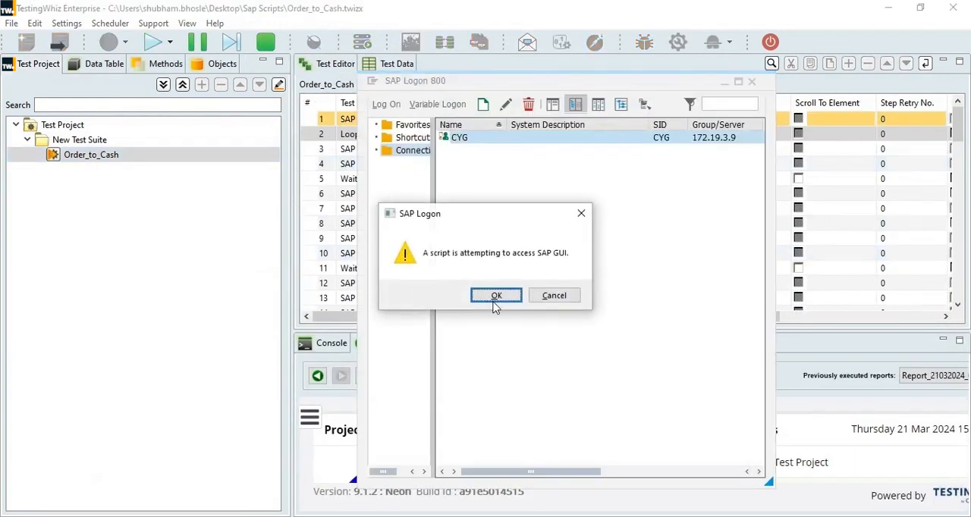
click(495, 295)
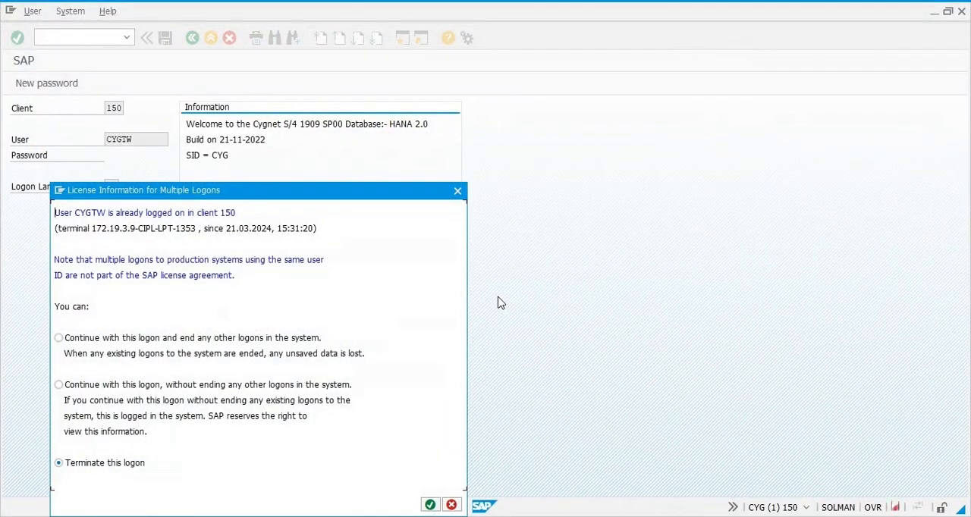
click(58, 384)
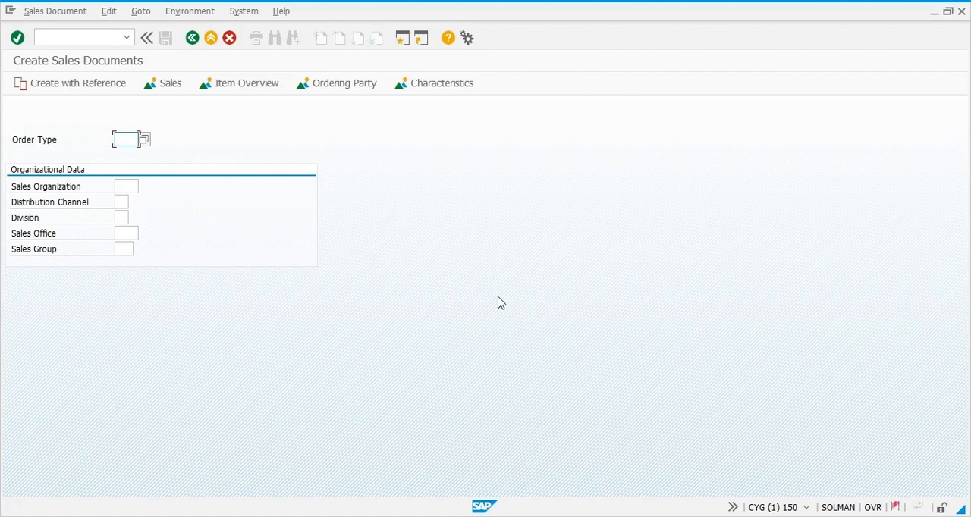
text(CYGS)
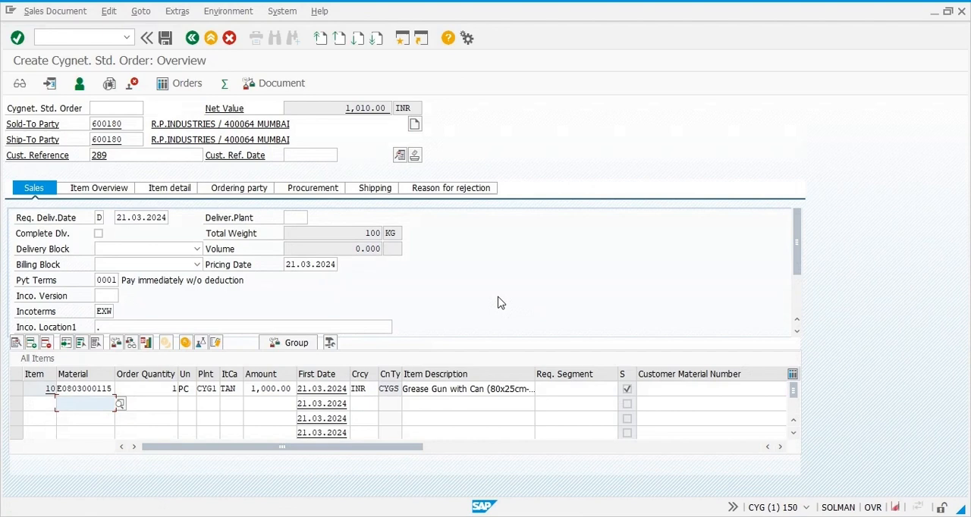
click(308, 187)
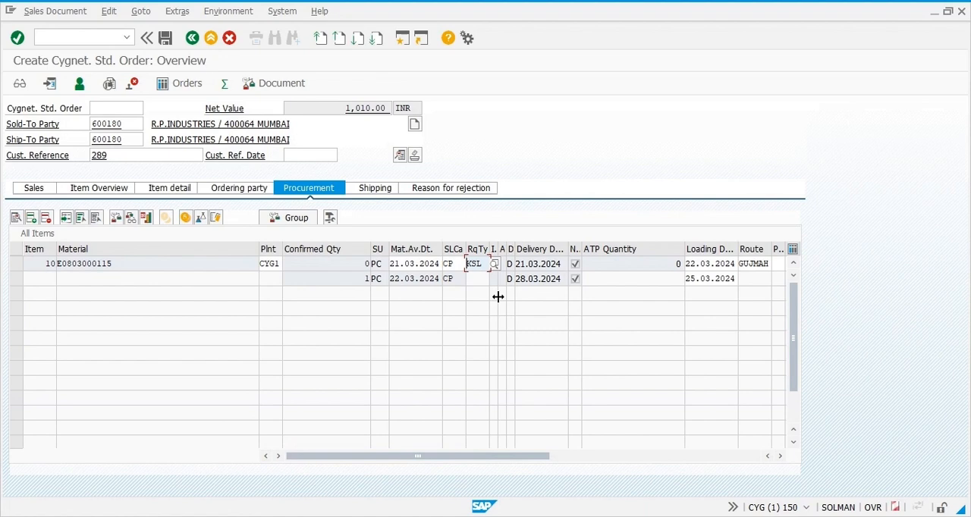
click(494, 263)
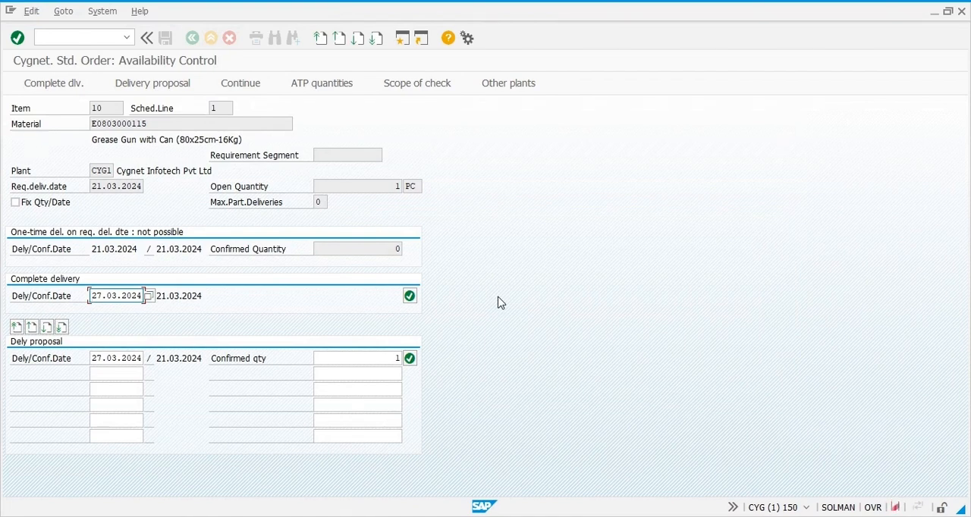
click(410, 296)
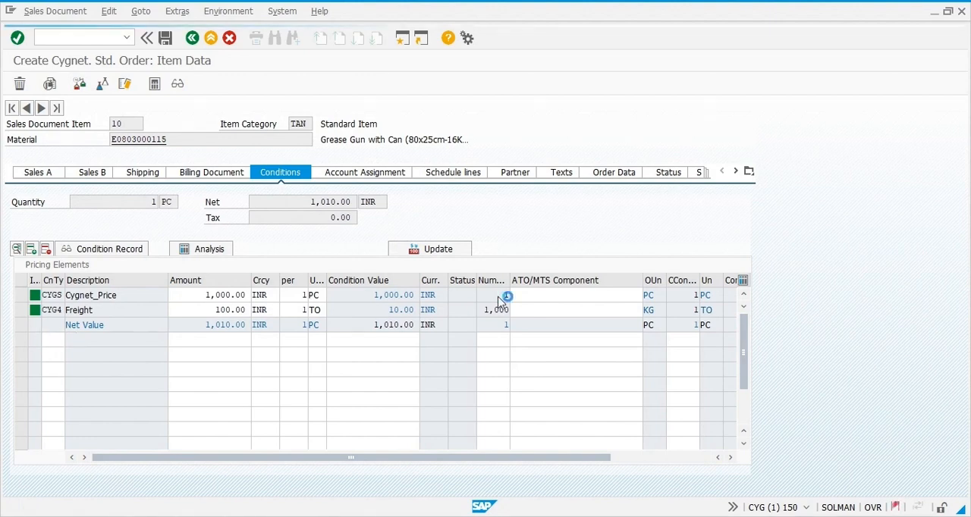
click(164, 38)
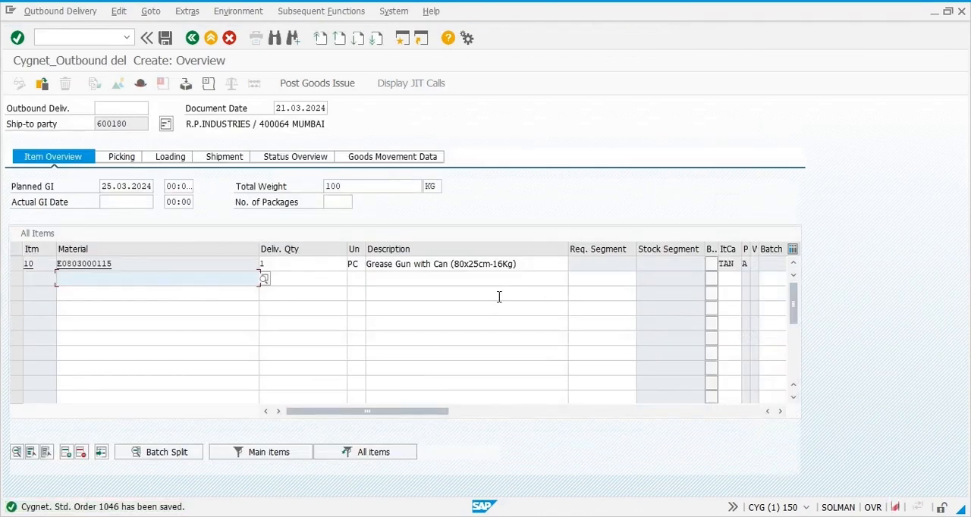
mouse_move(456, 270)
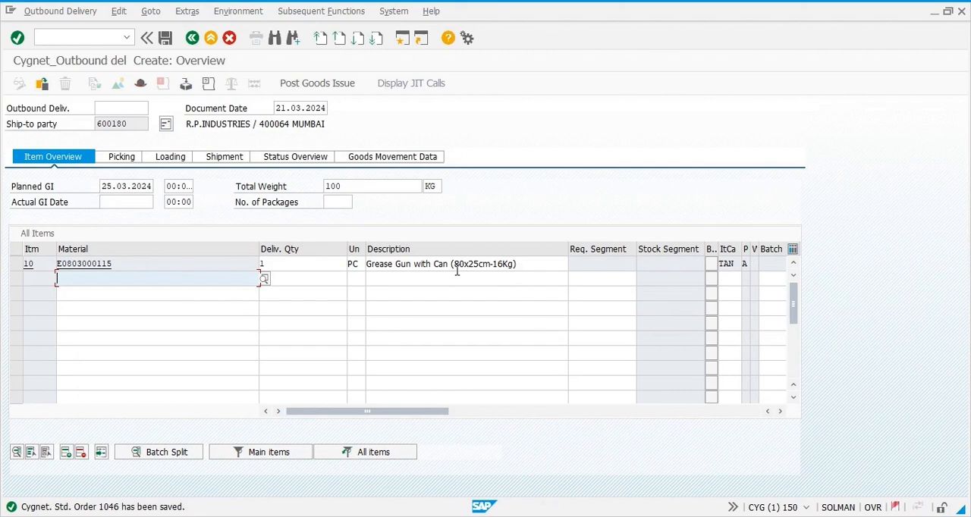
mouse_move(361, 471)
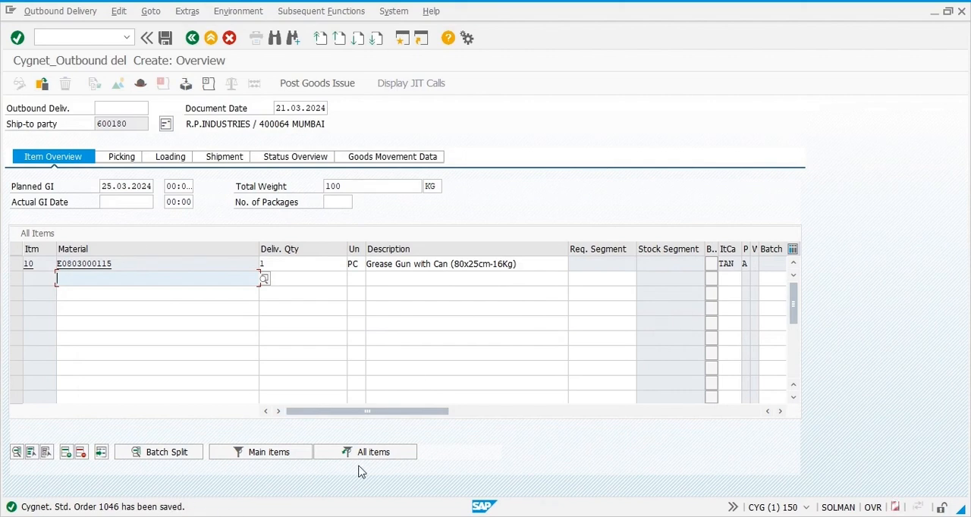
mouse_move(442, 345)
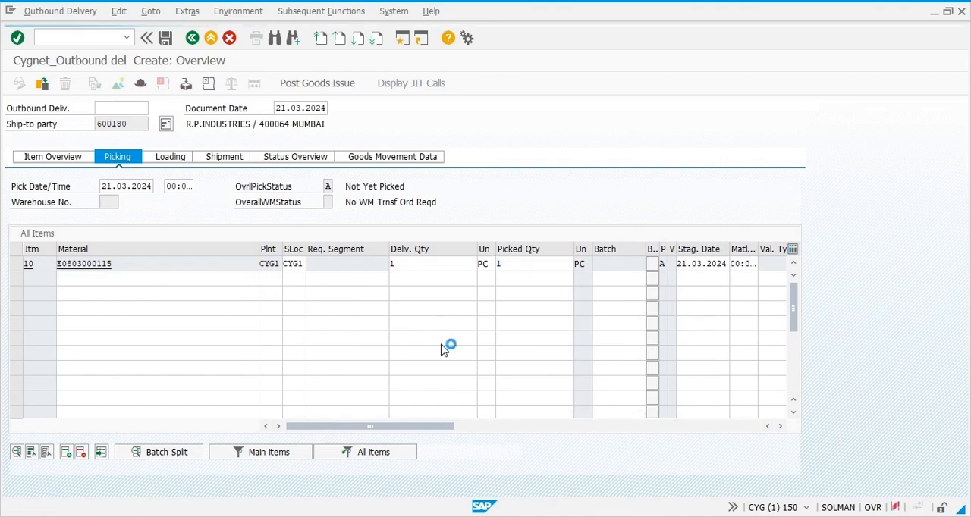
click(165, 38)
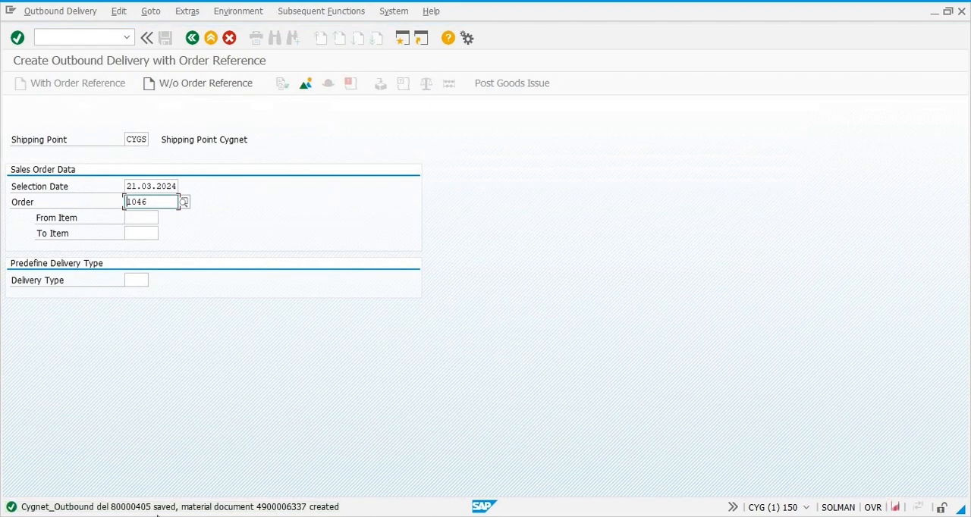
mouse_move(557, 256)
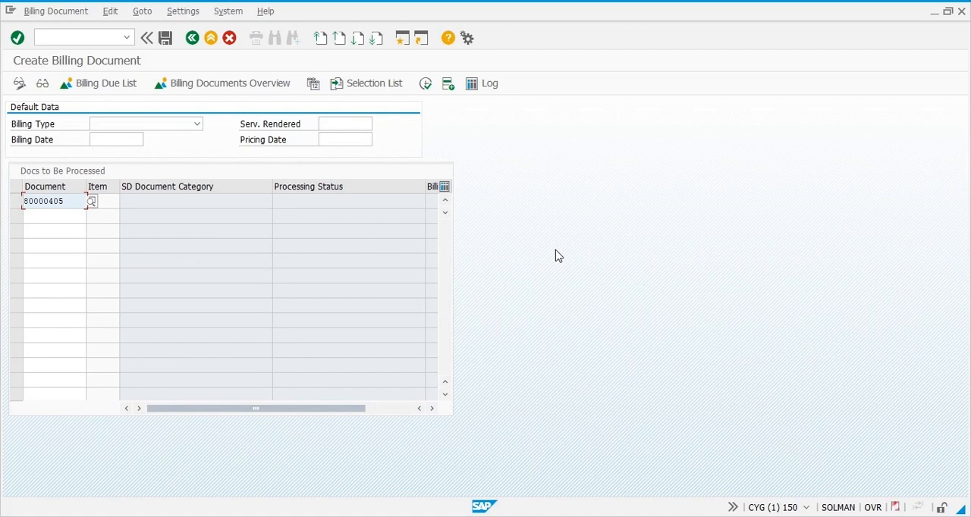
click(164, 38)
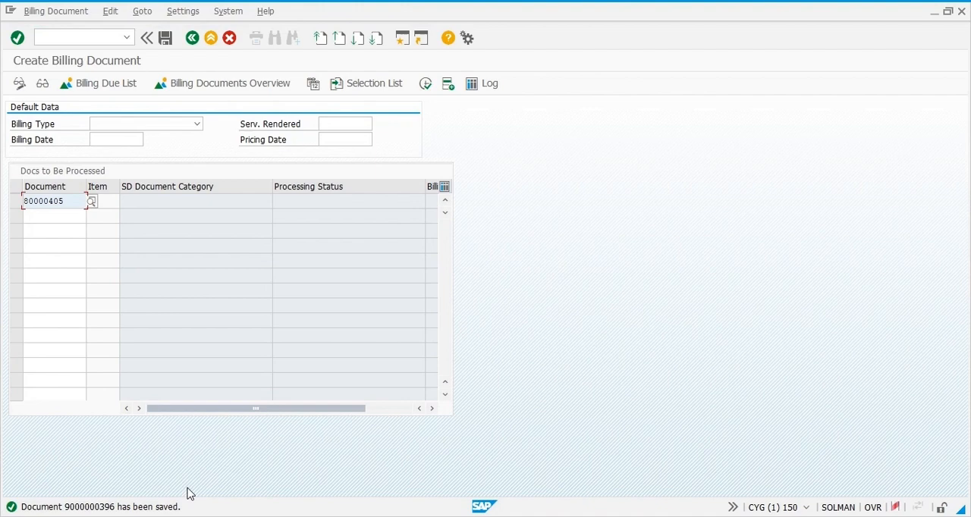
mouse_move(580, 252)
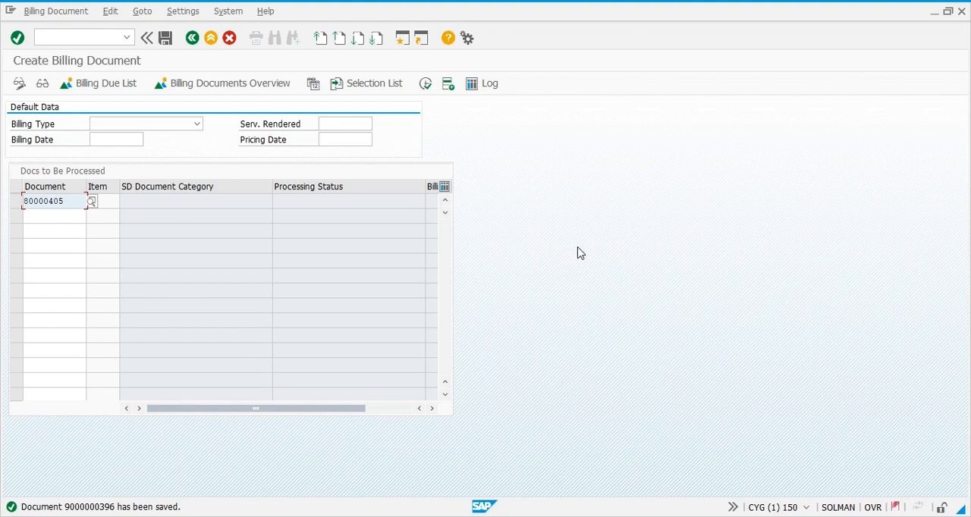
click(146, 38)
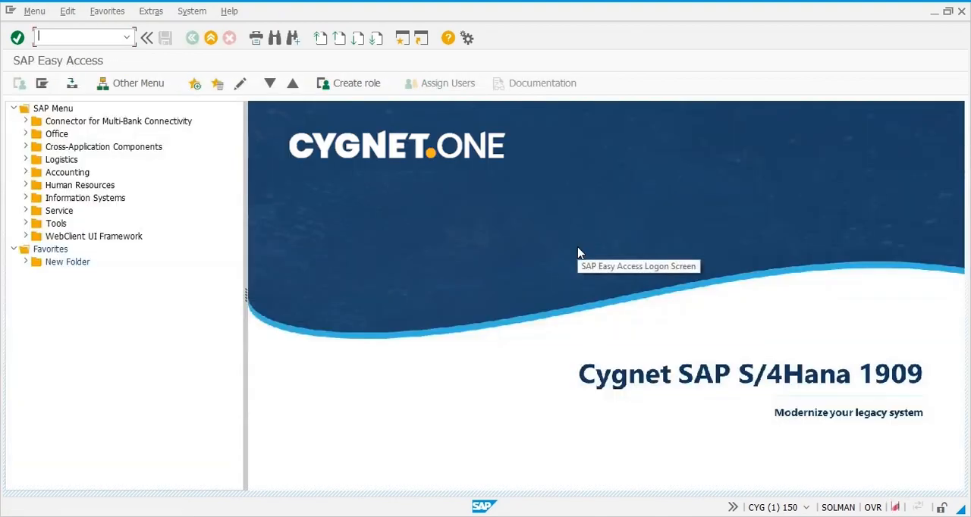
mouse_move(462, 297)
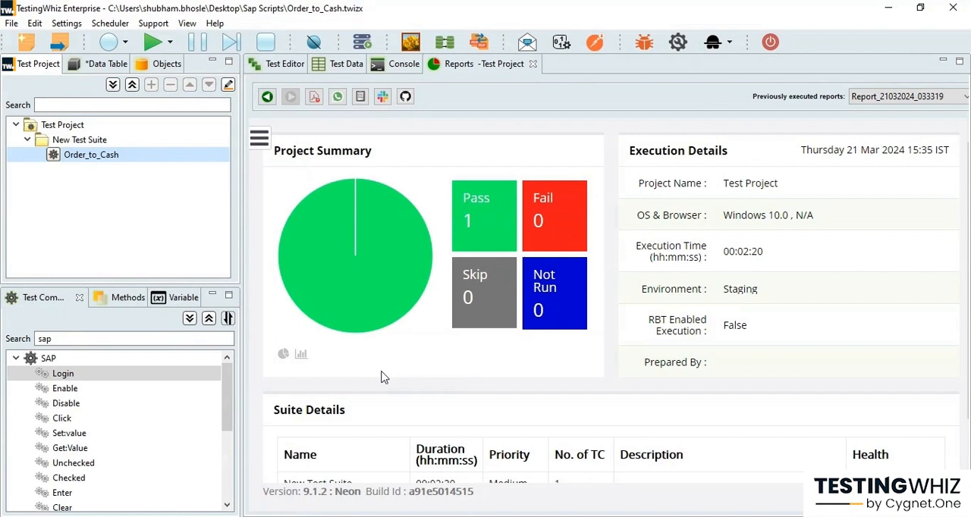
mouse_move(757, 305)
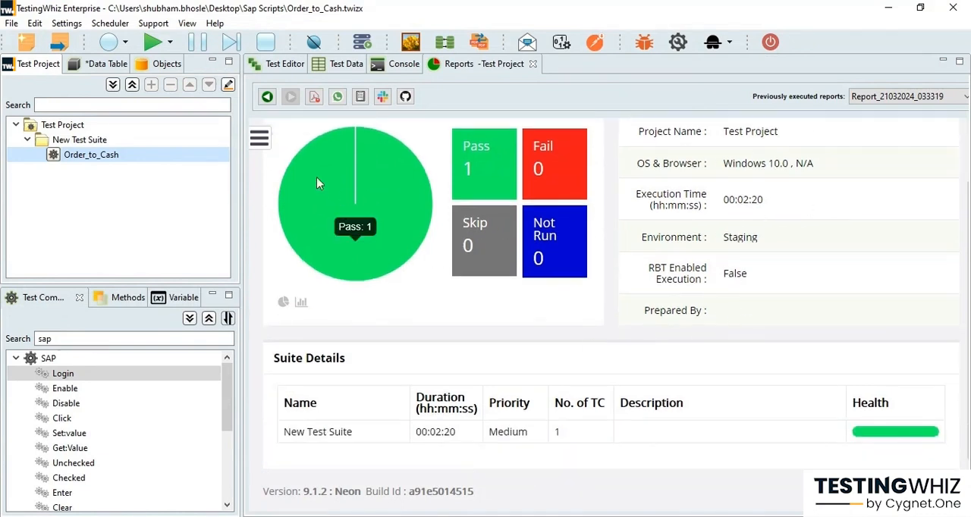
mouse_move(246, 148)
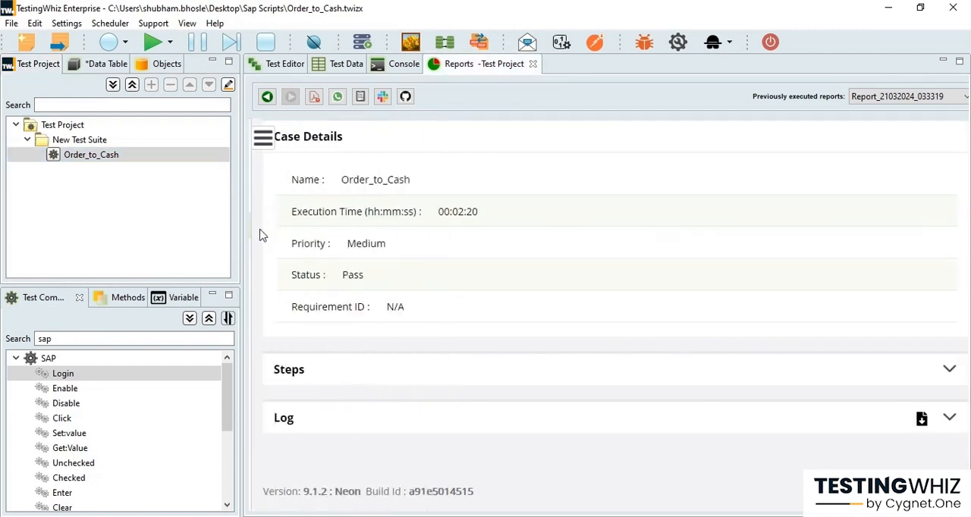
Review the passed 00:02:20 report's executed steps, a step screenshot and the log
click(949, 369)
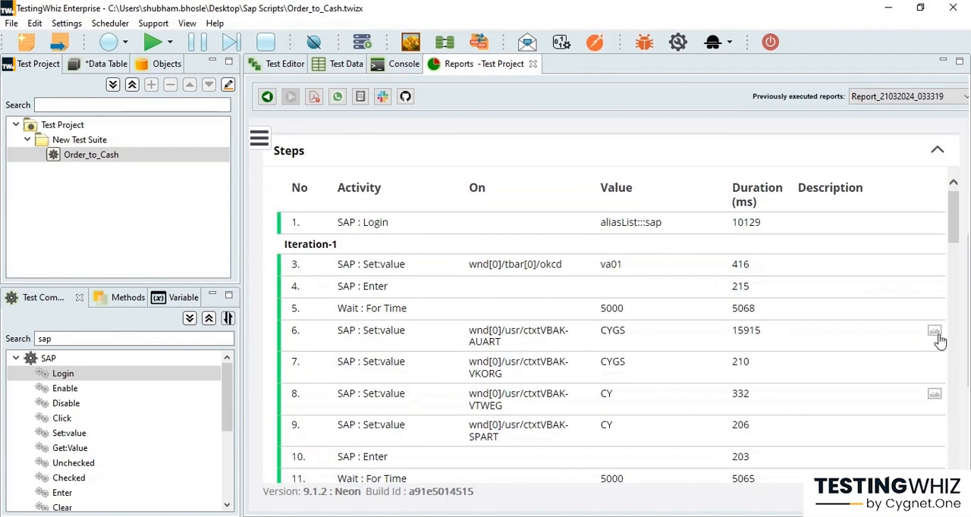
click(934, 332)
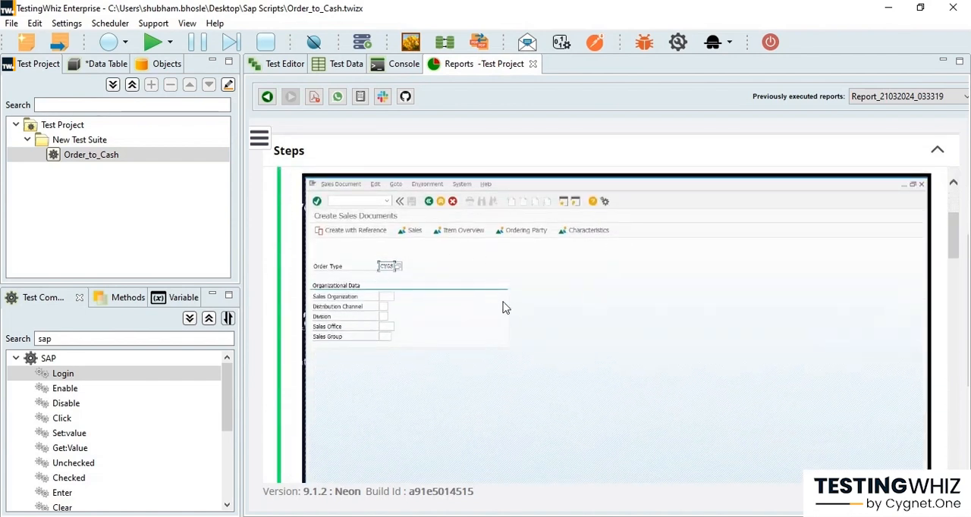
scroll(down, 3)
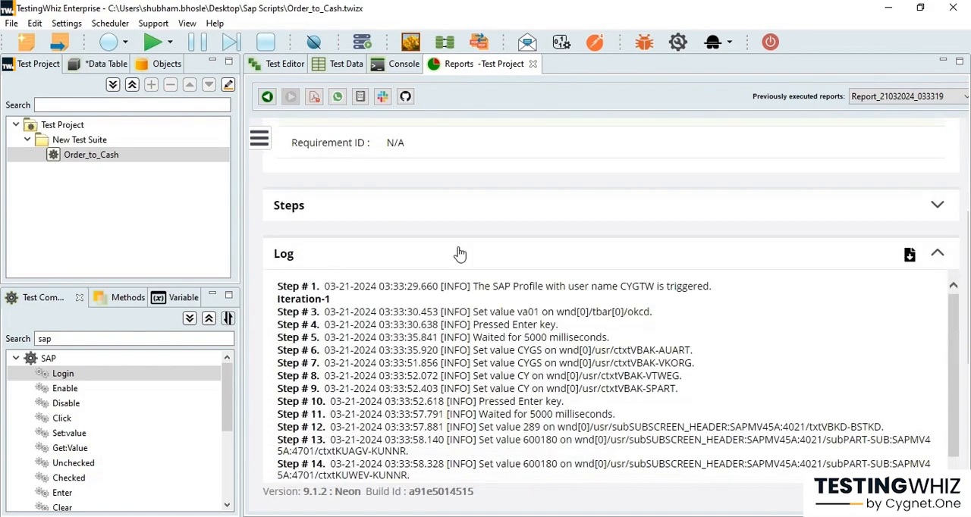
scroll(down, 3)
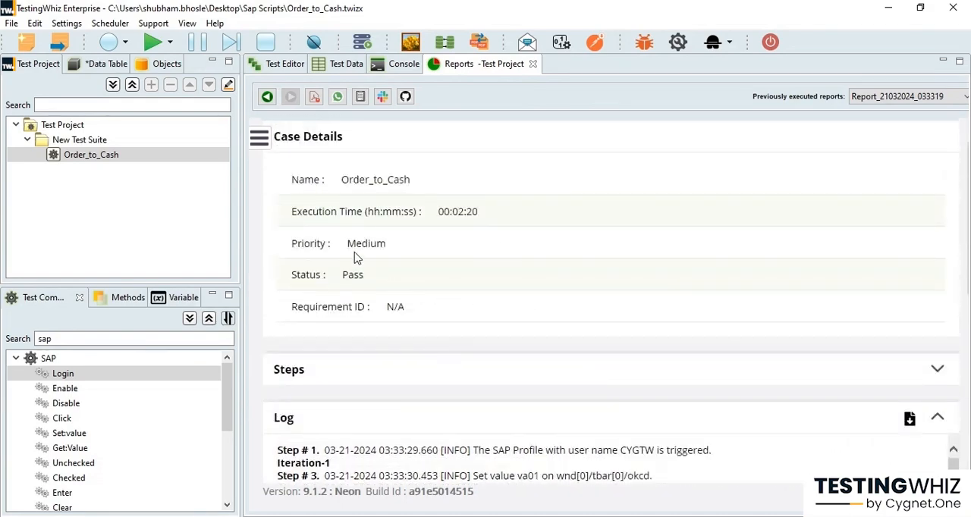
click(106, 64)
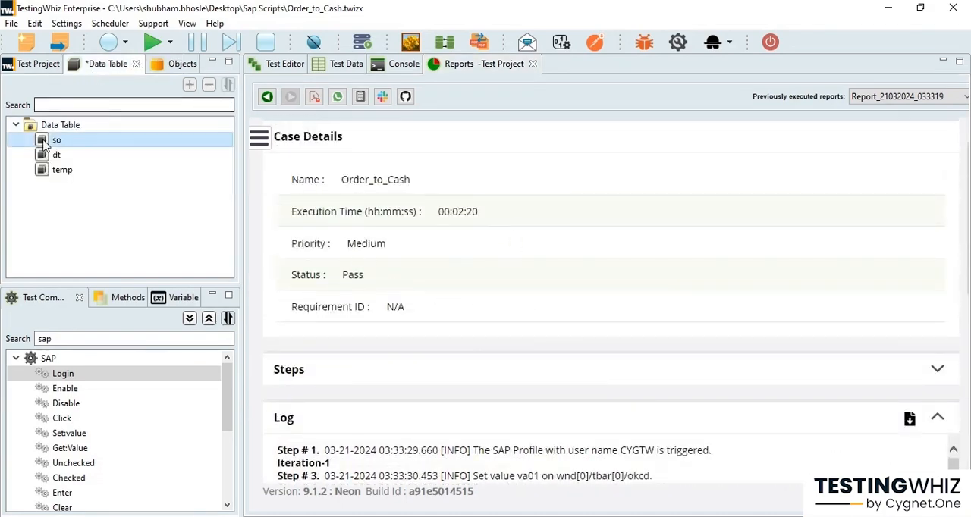
double_click(57, 140)
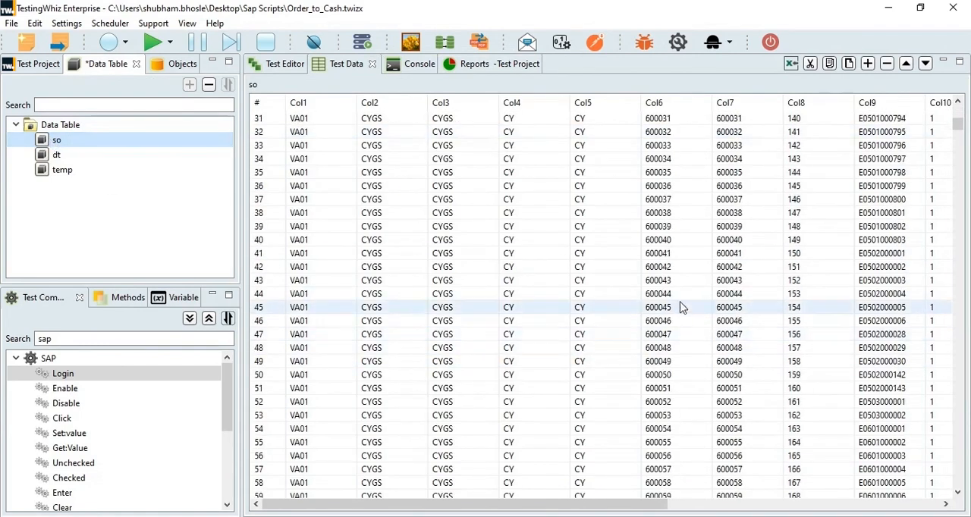
scroll(down, 3)
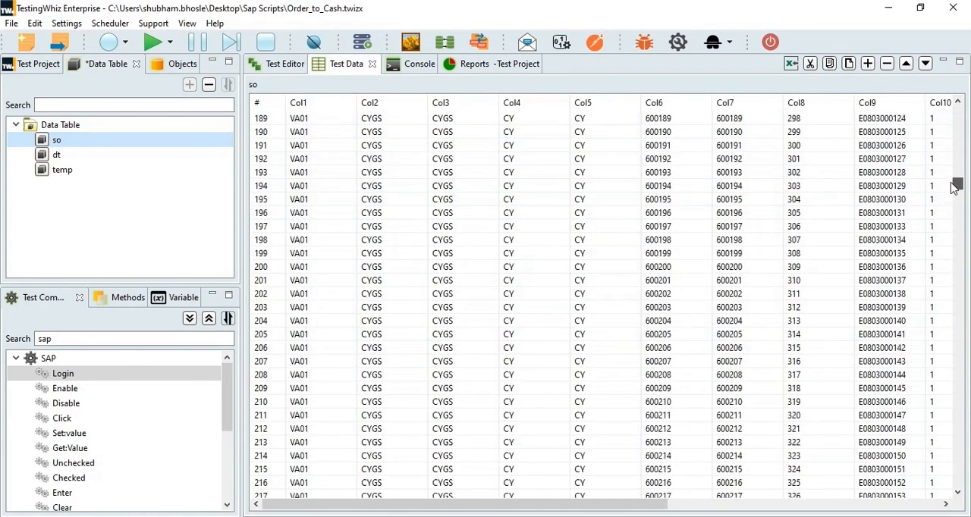
scroll(up, 3)
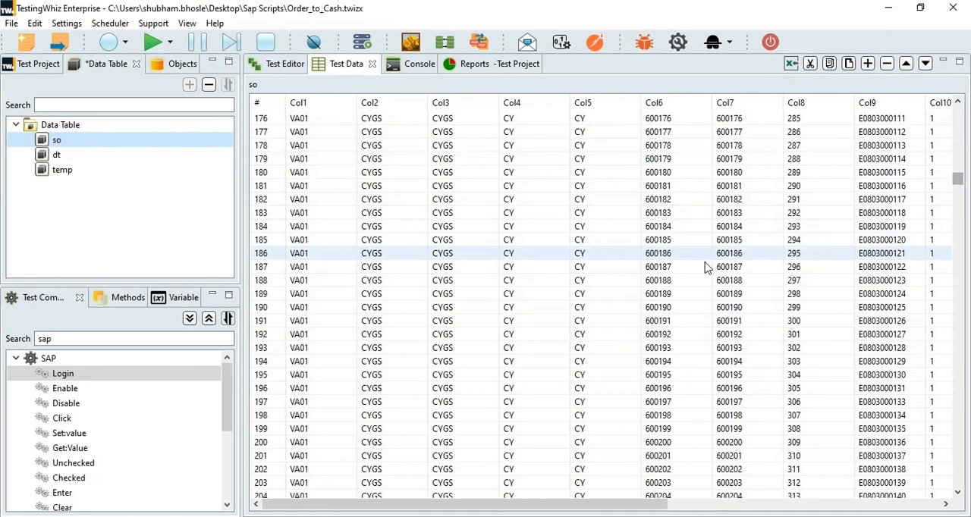
click(565, 172)
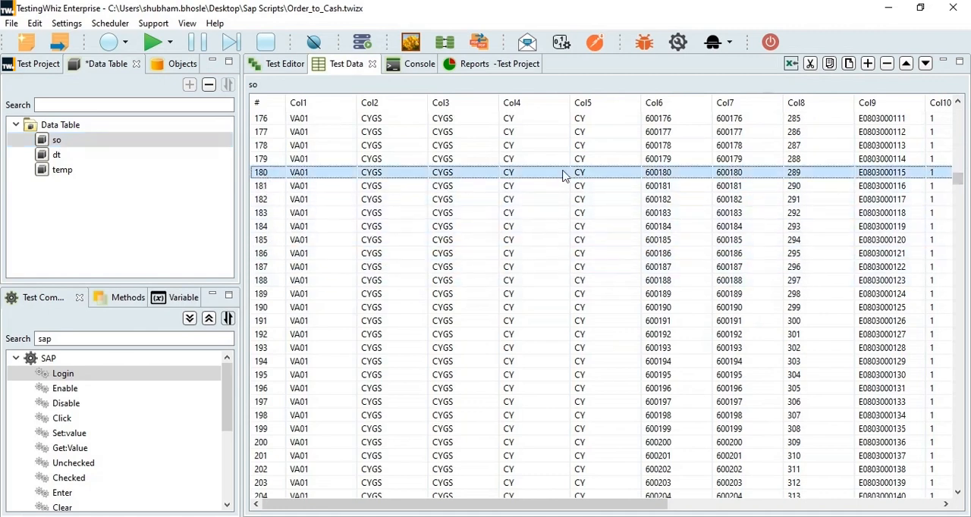
scroll(right, 3)
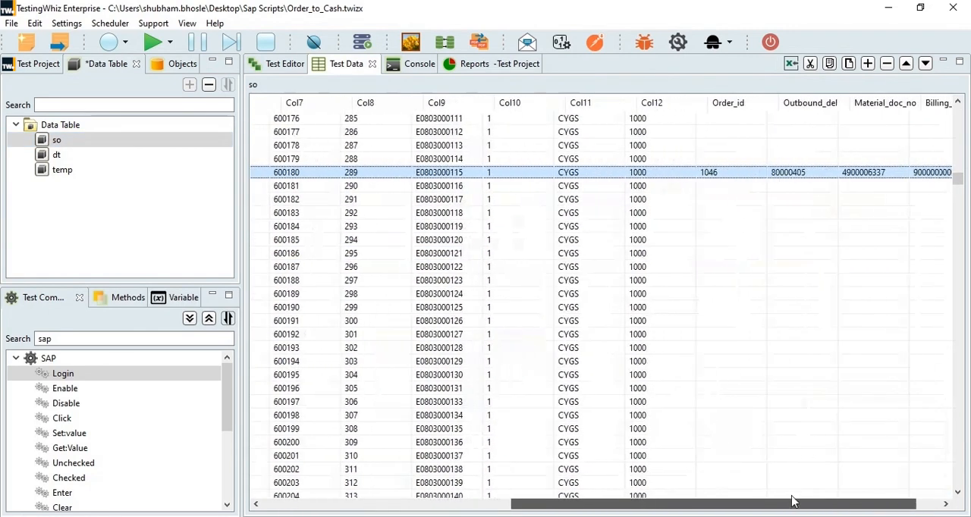
scroll(right, 3)
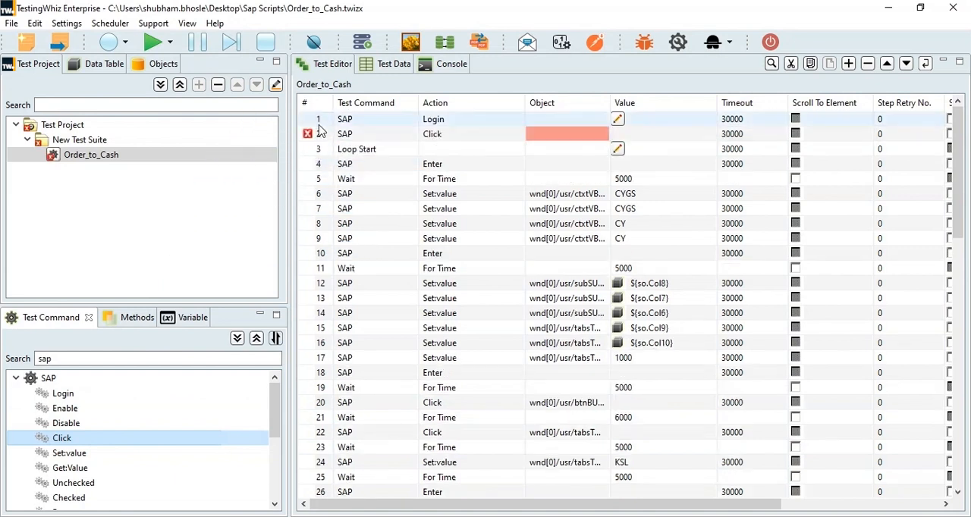
Delete the errored SAP Click step and begin selecting steps 4–6
click(618, 134)
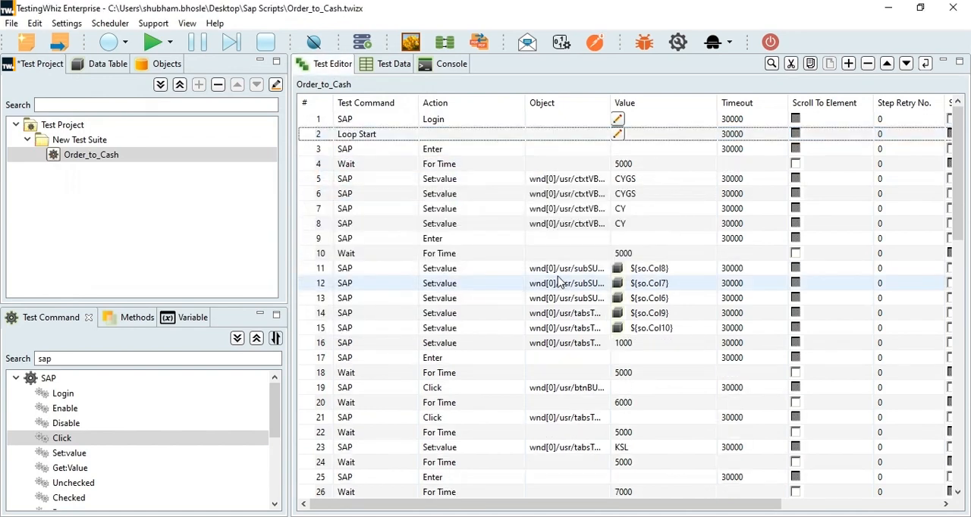
click(346, 164)
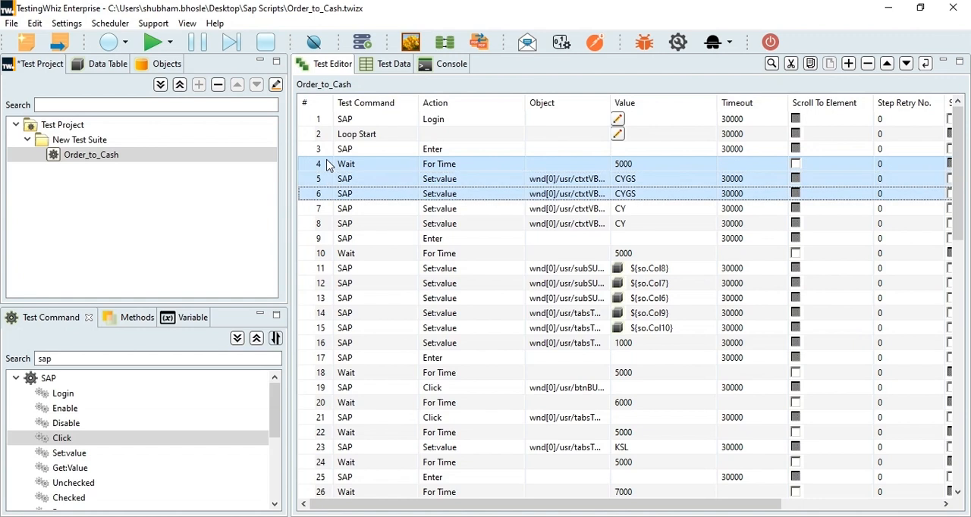
Create method 'callMethod' from the Wait and two CYGS Set:value steps
right_click(346, 164)
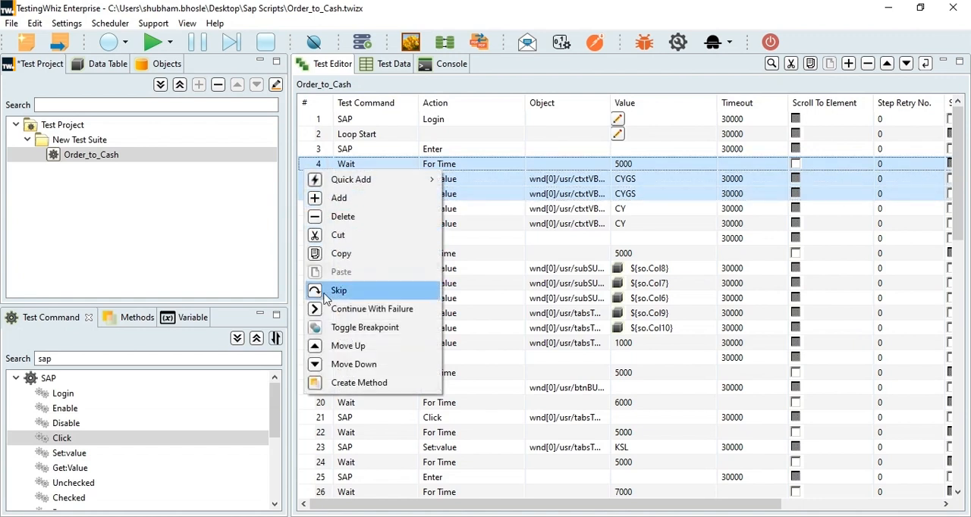
click(358, 382)
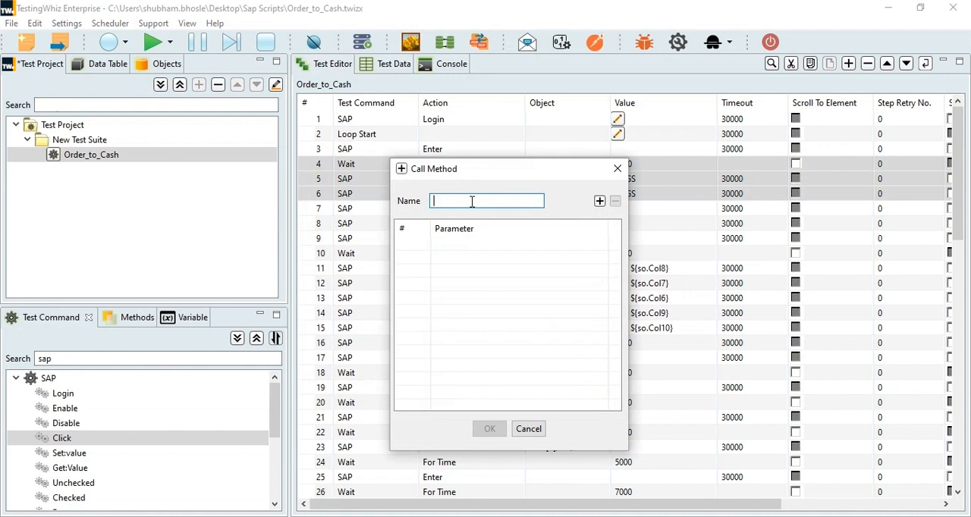
text(call)
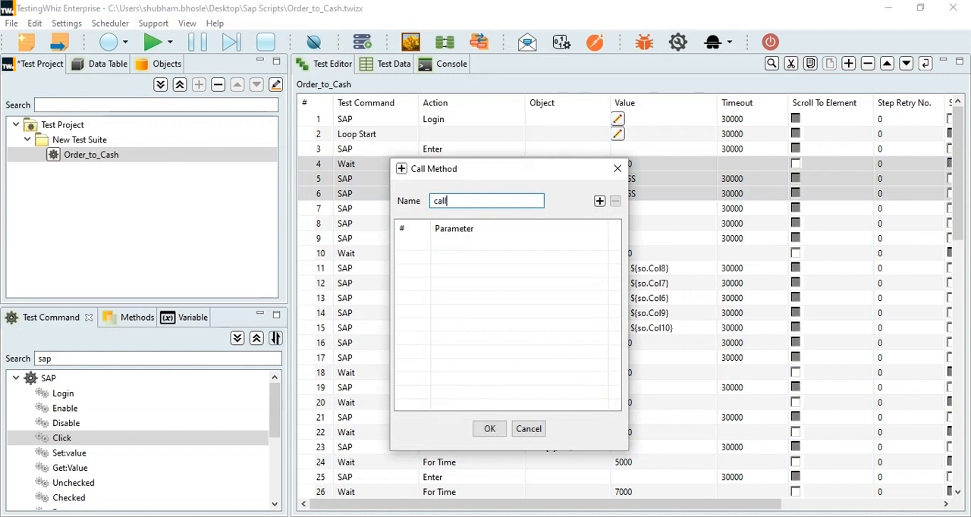
text(Meth)
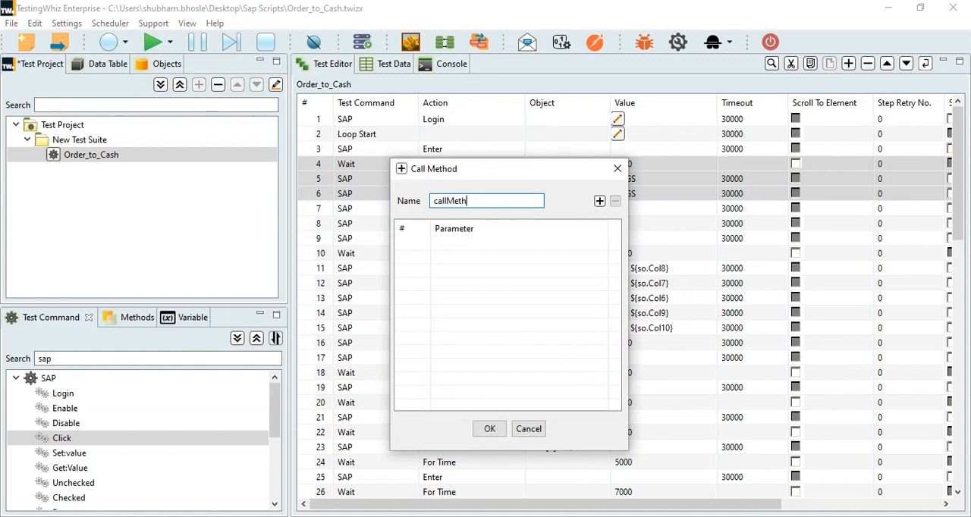
text(od)
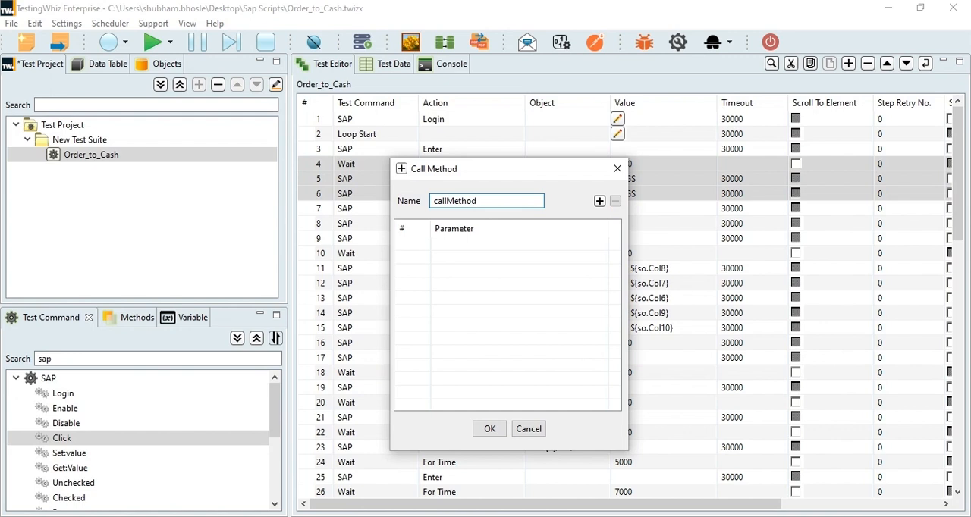
click(488, 428)
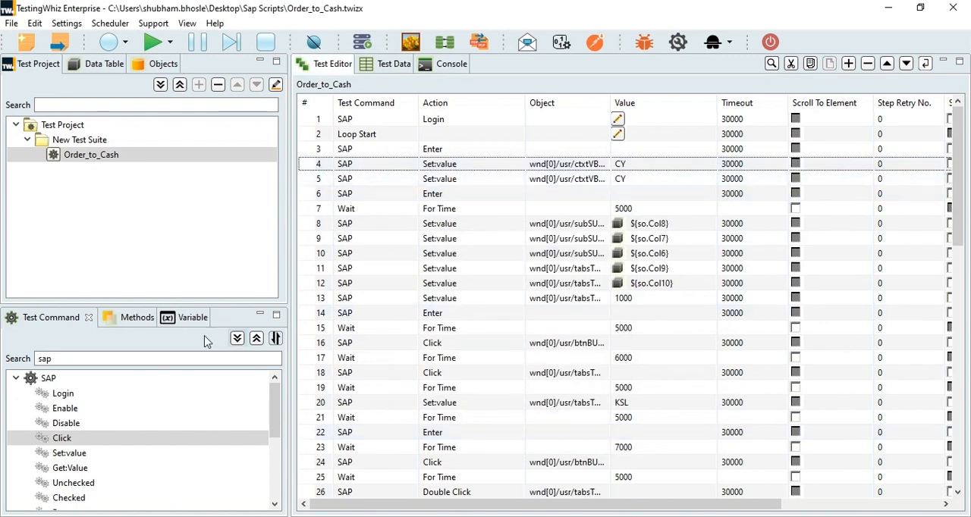
List the project's methods, search 'sap', and start opening FI module.twizx
click(136, 317)
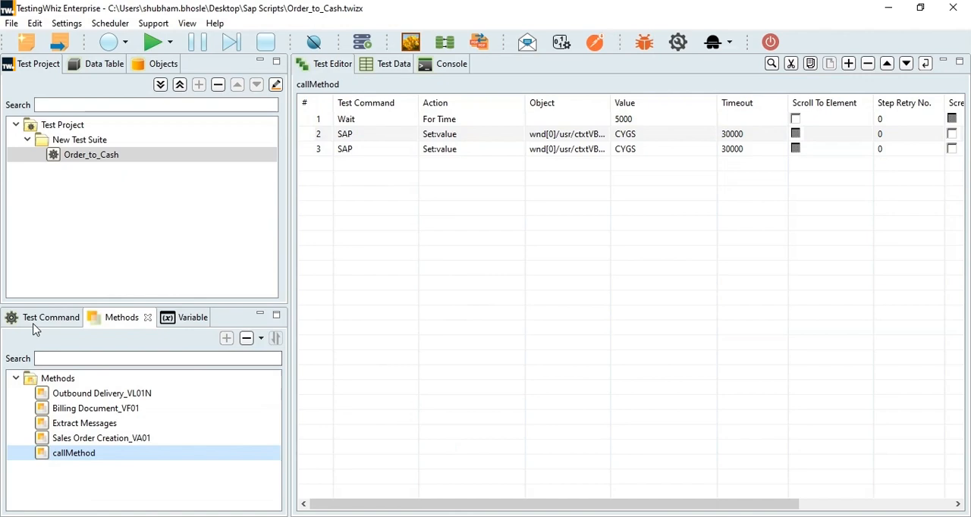
text(sap)
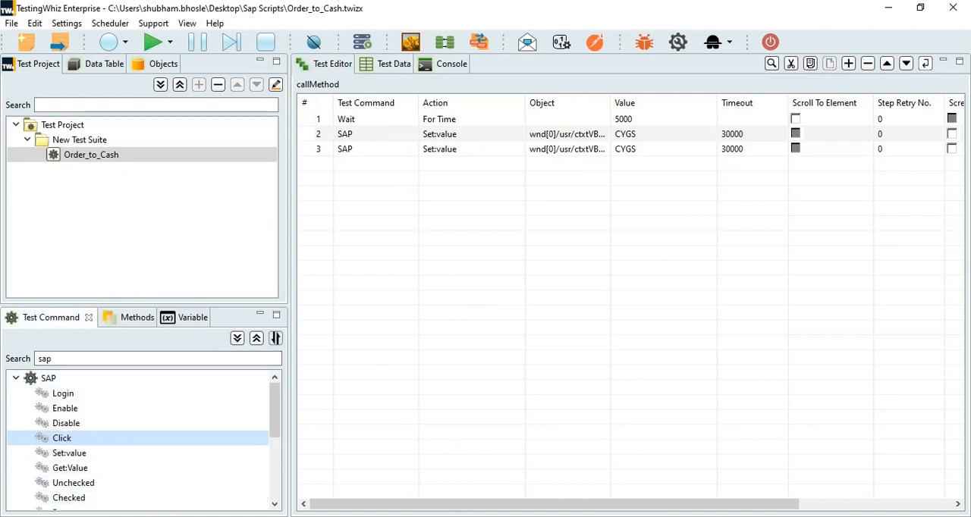
click(11, 22)
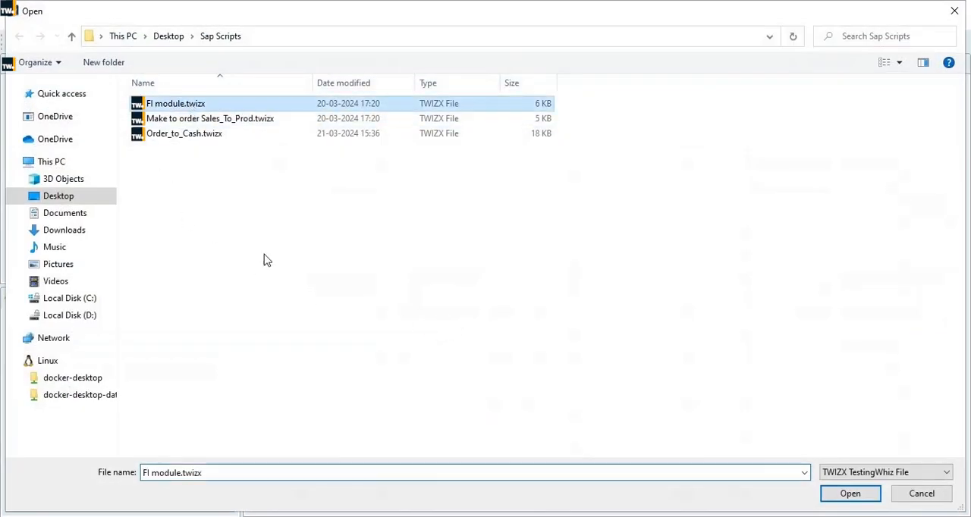
Open the FI module script and review the Vendor Outgoing Payment_F-53 and Customer Invoice Posting-FB70 steps
click(850, 494)
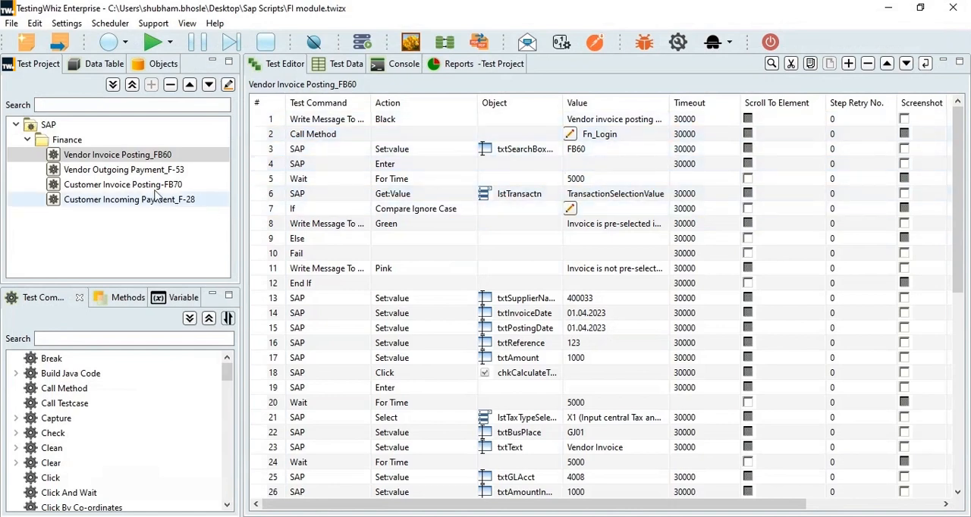
click(123, 169)
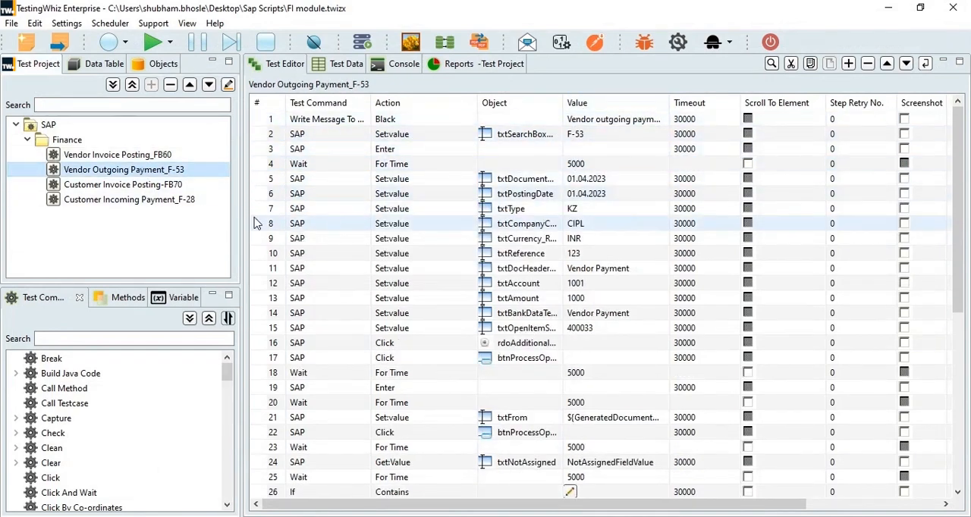
click(123, 184)
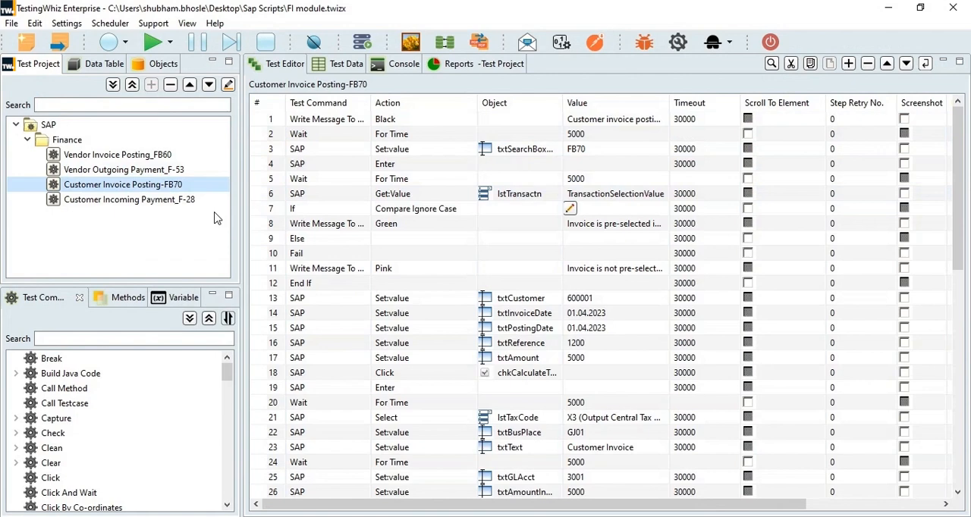
click(129, 199)
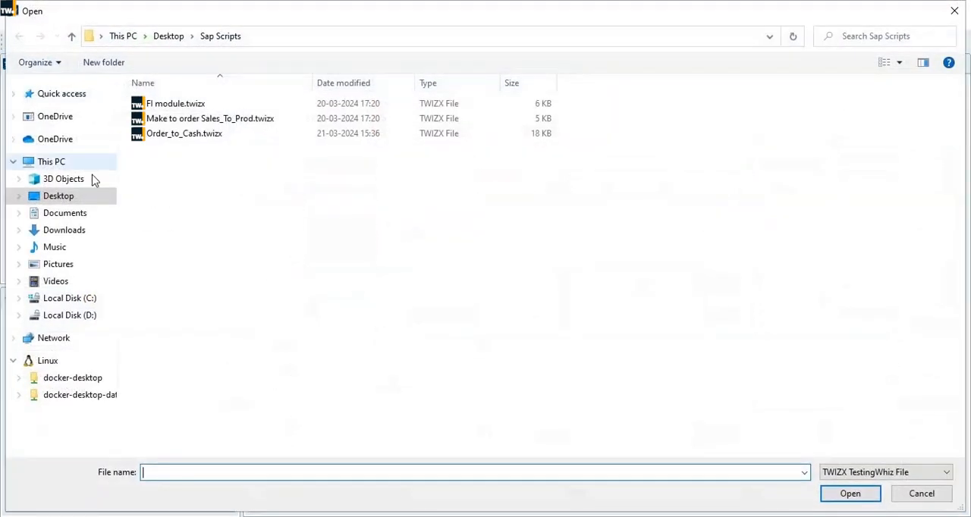
Open Make to order Sales_To_Prod.twizx and review its MRP run and production order conversion tests
click(211, 119)
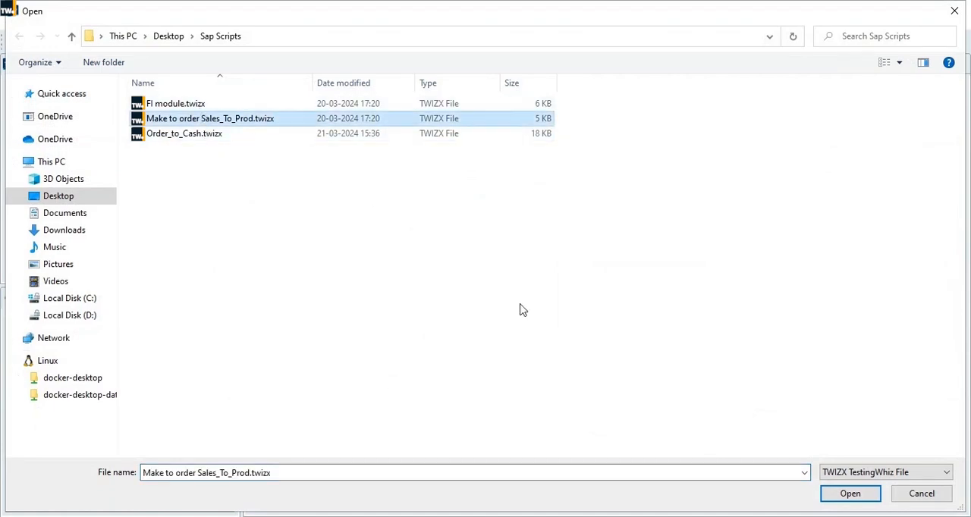
click(849, 494)
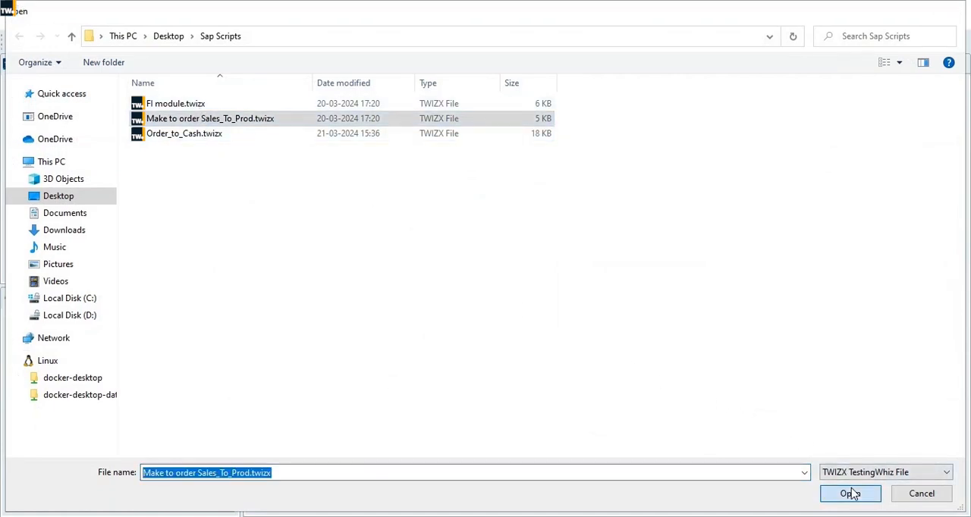
click(849, 493)
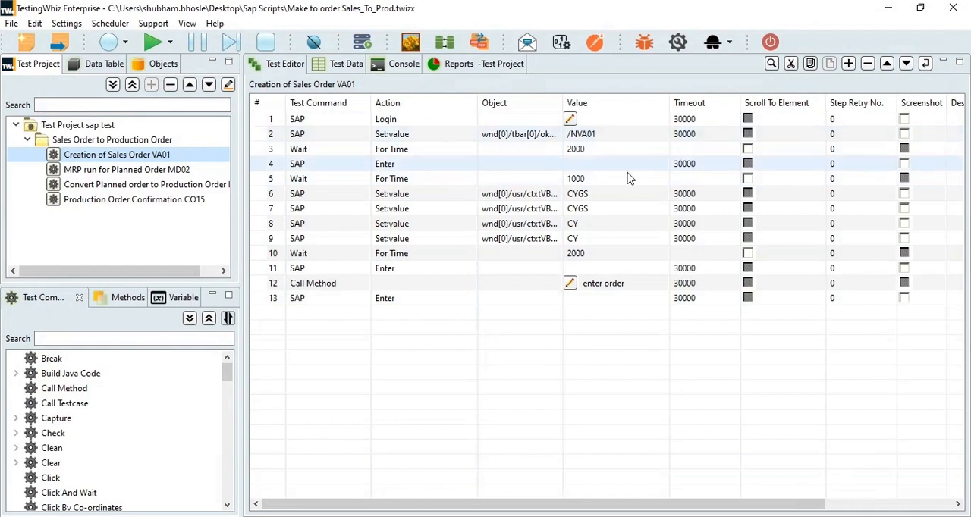
click(126, 169)
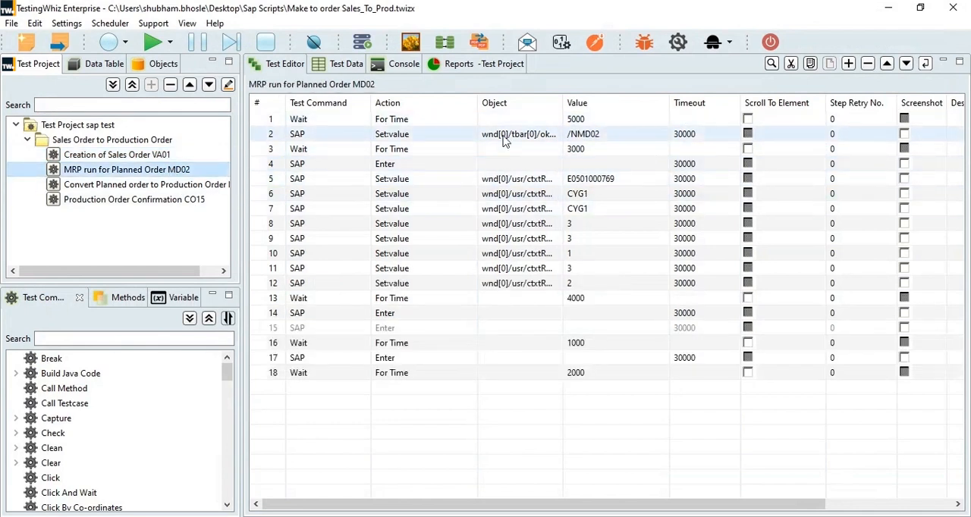
click(145, 185)
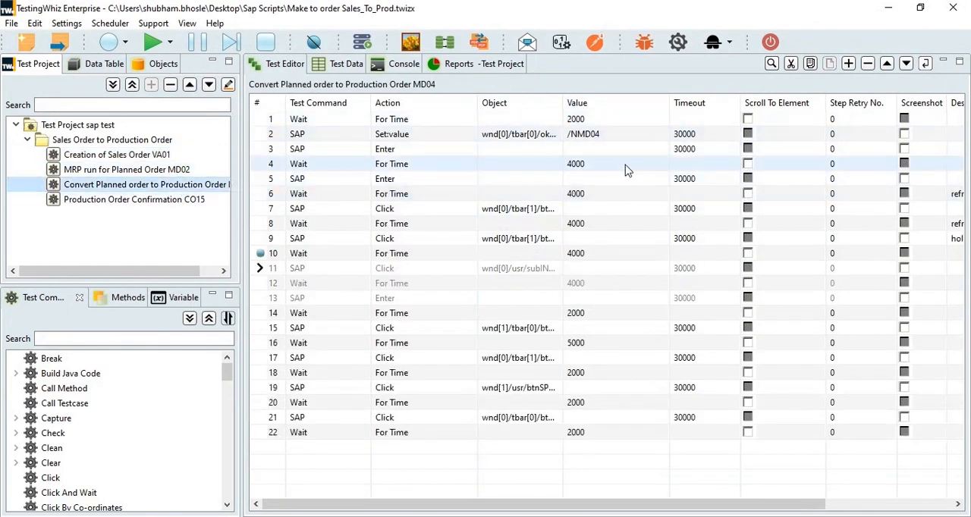
click(134, 199)
text(Mo)
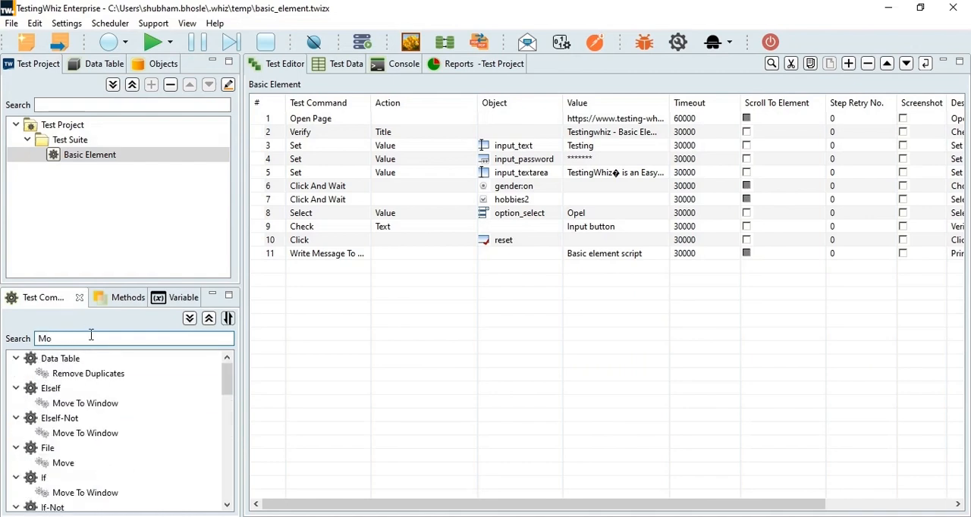
Filter Test Commands to 'Mobile' and browse the SAP, Mail, Database and FTP configuration pages
text(bile)
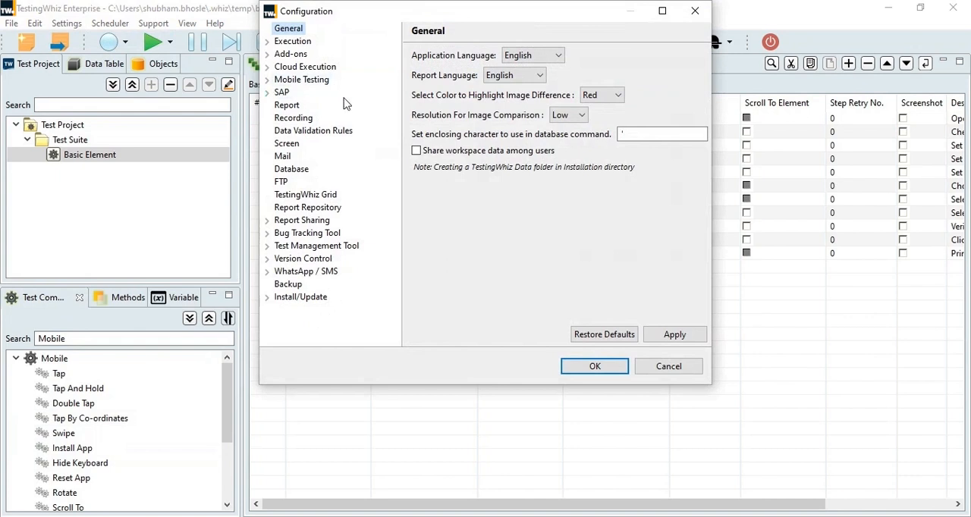
click(281, 91)
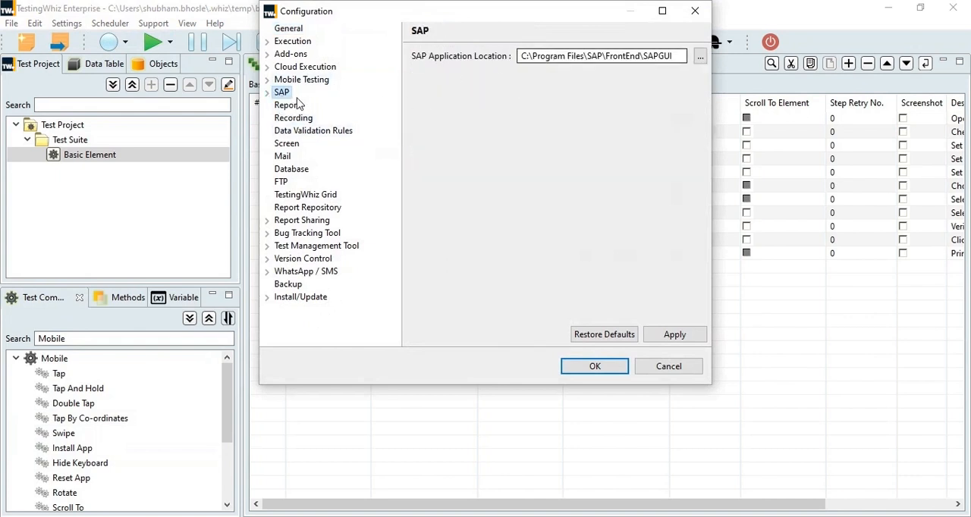
mouse_move(288, 157)
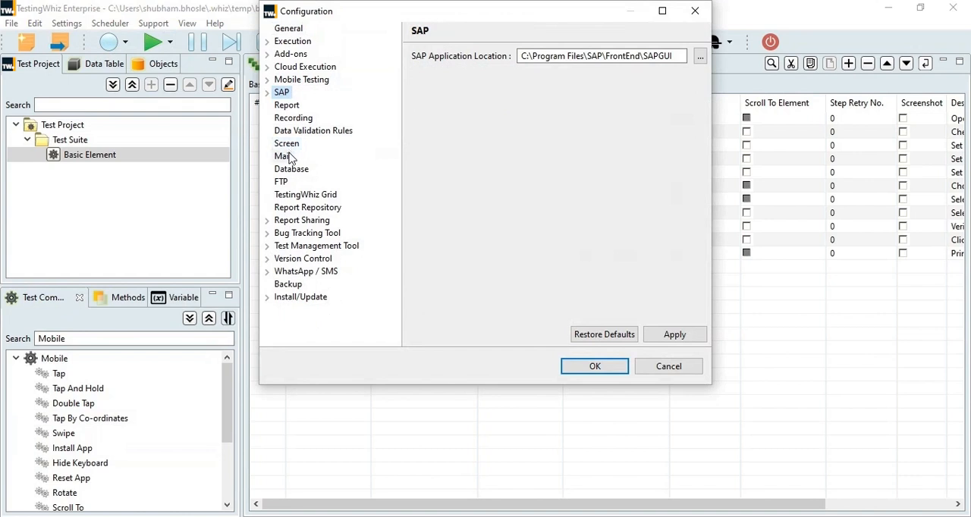
click(282, 155)
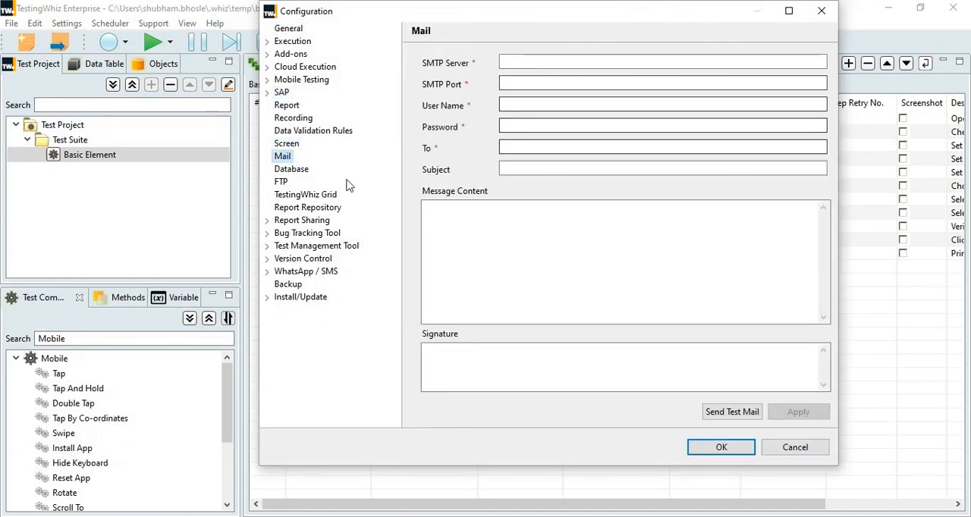
click(291, 168)
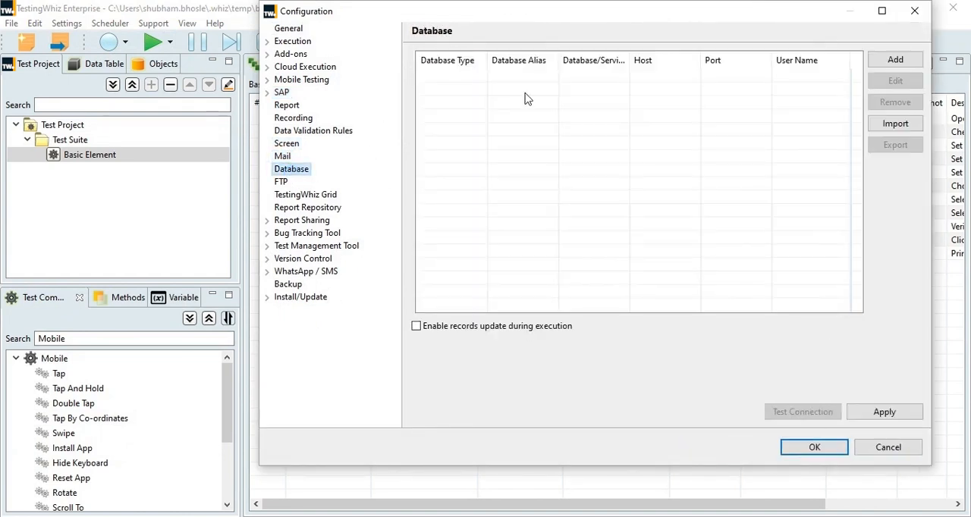
mouse_move(717, 131)
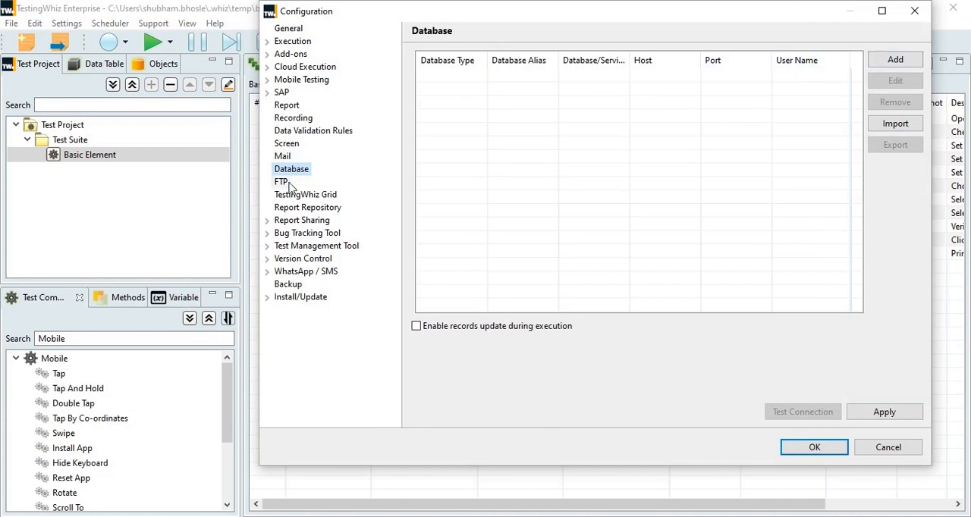
click(281, 181)
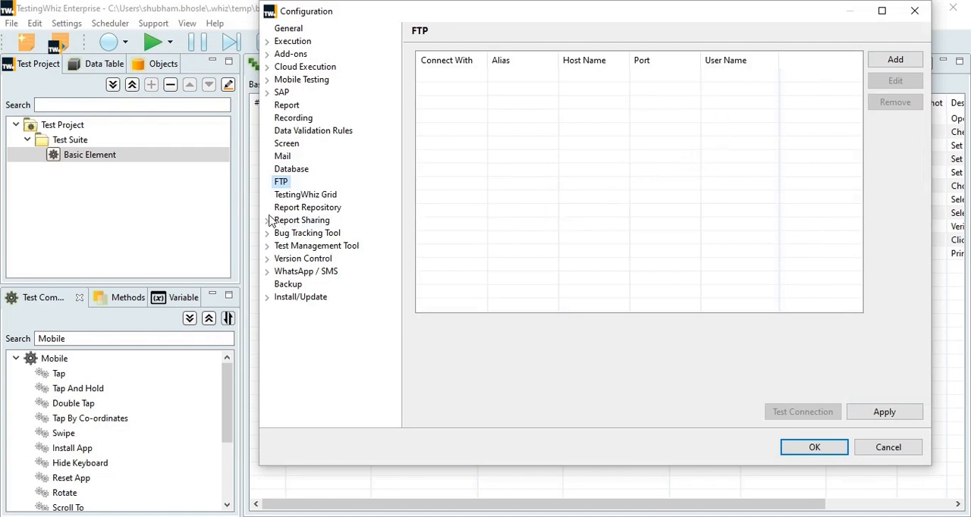
click(305, 194)
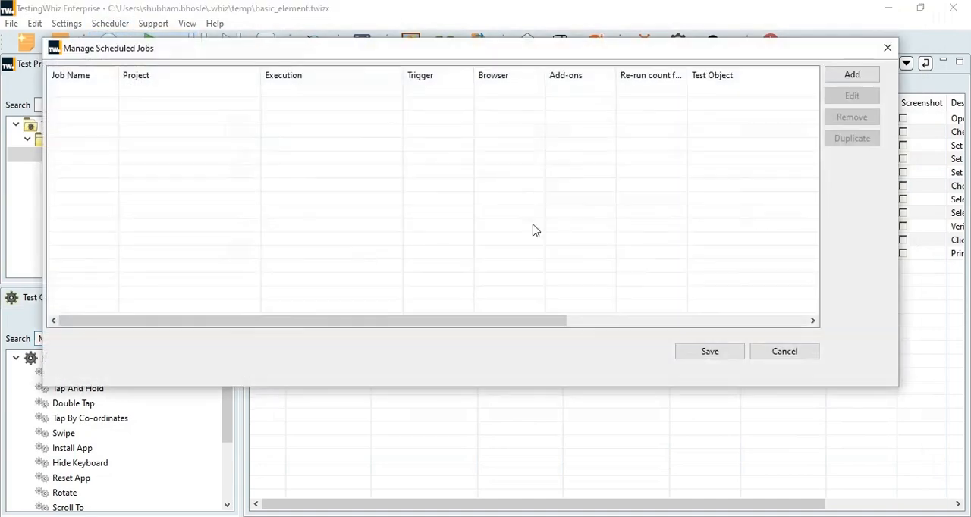
Close the empty Manage Scheduled Jobs list, then view and close the empty Job History
click(850, 73)
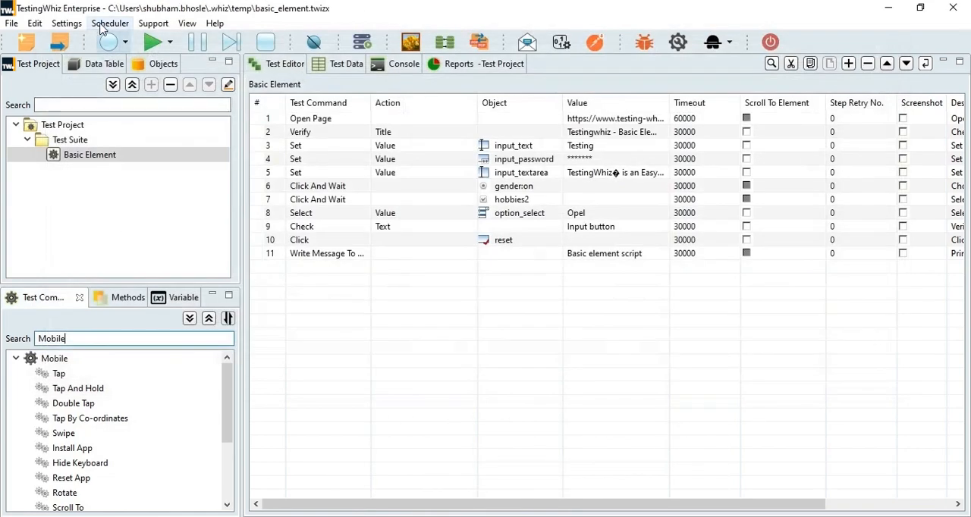
click(110, 23)
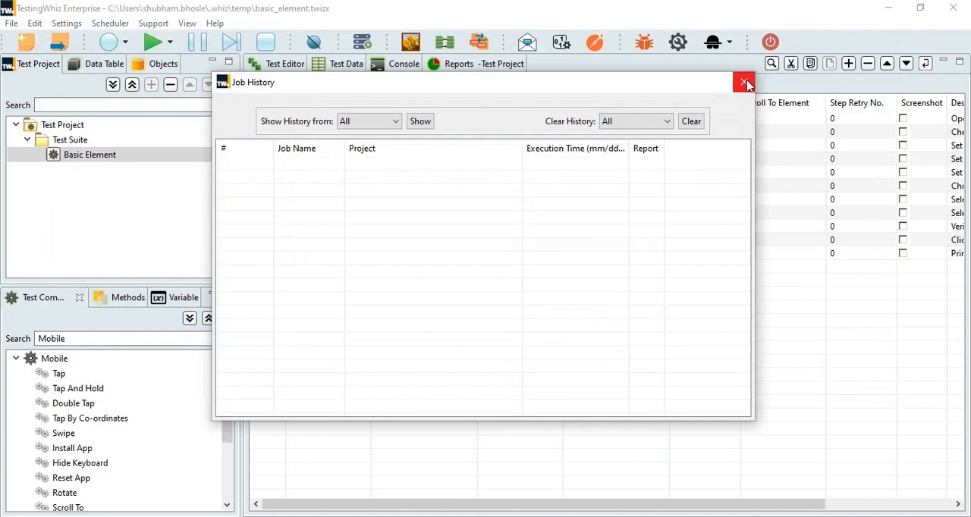
click(743, 82)
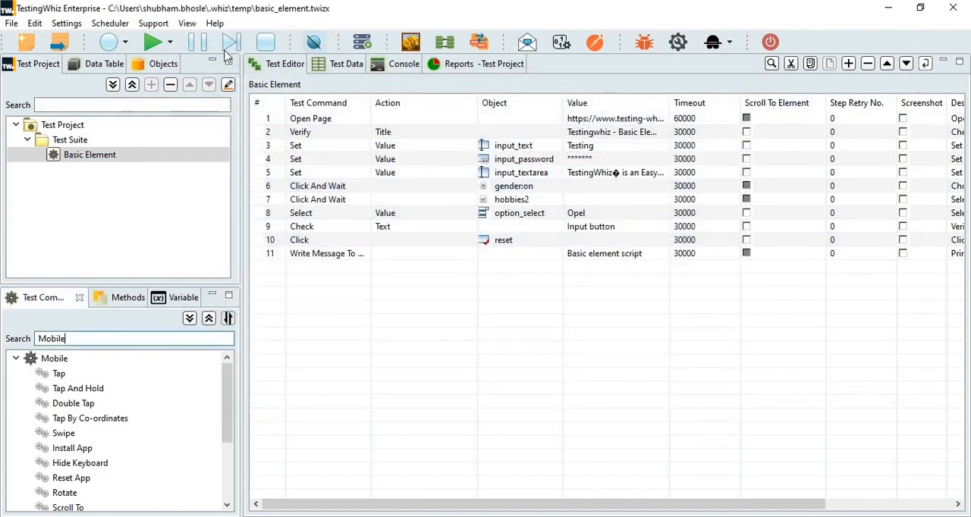
mouse_move(154, 43)
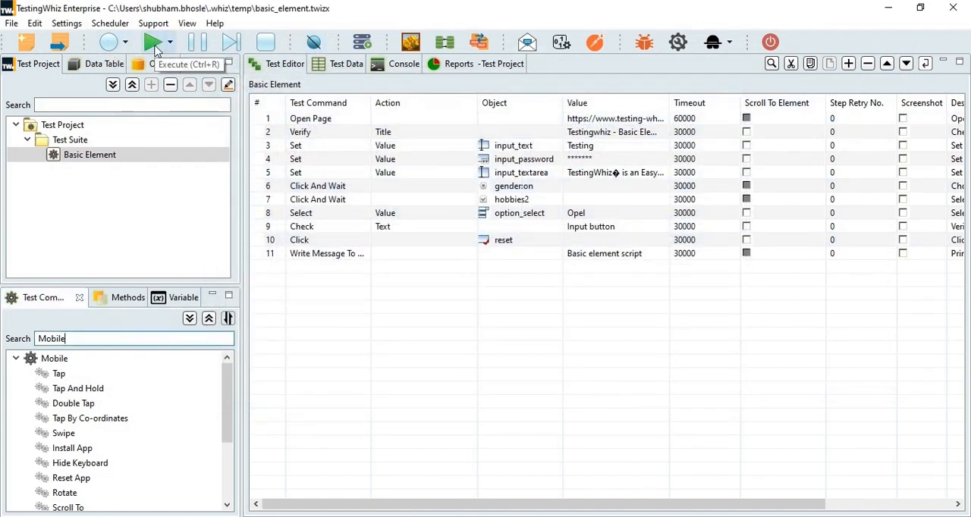
click(154, 42)
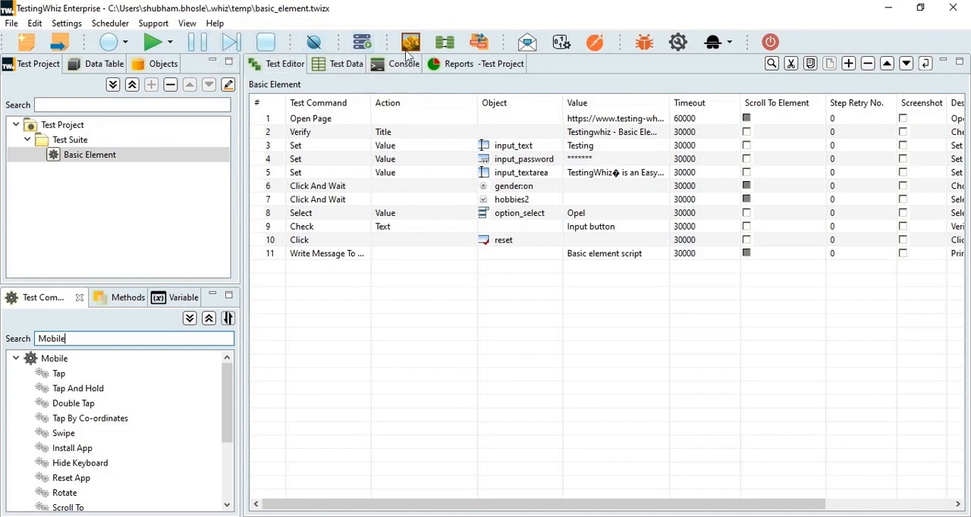
mouse_move(478, 41)
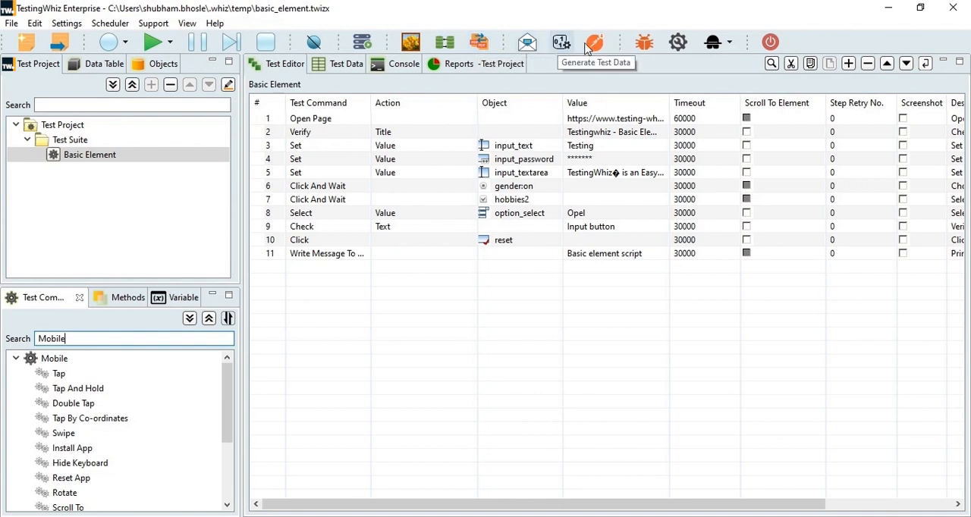
mouse_move(643, 41)
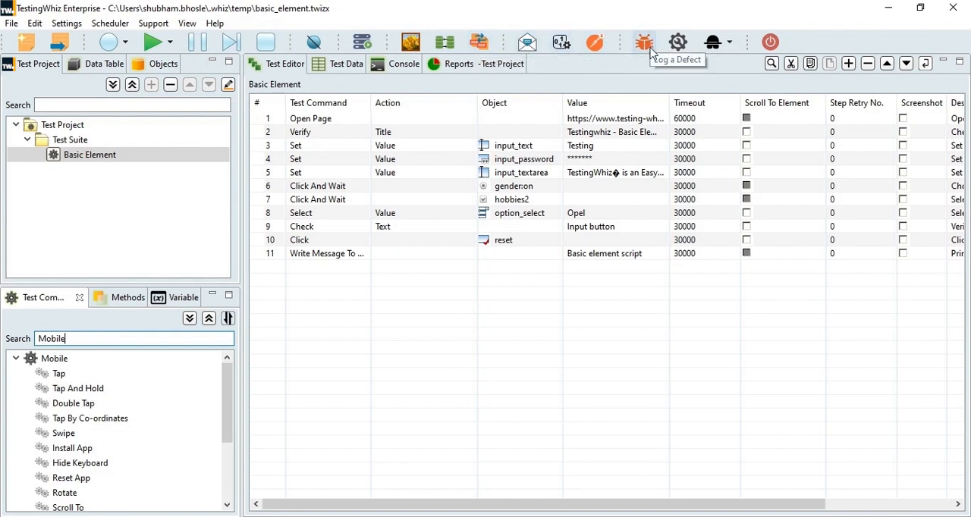
mouse_move(711, 42)
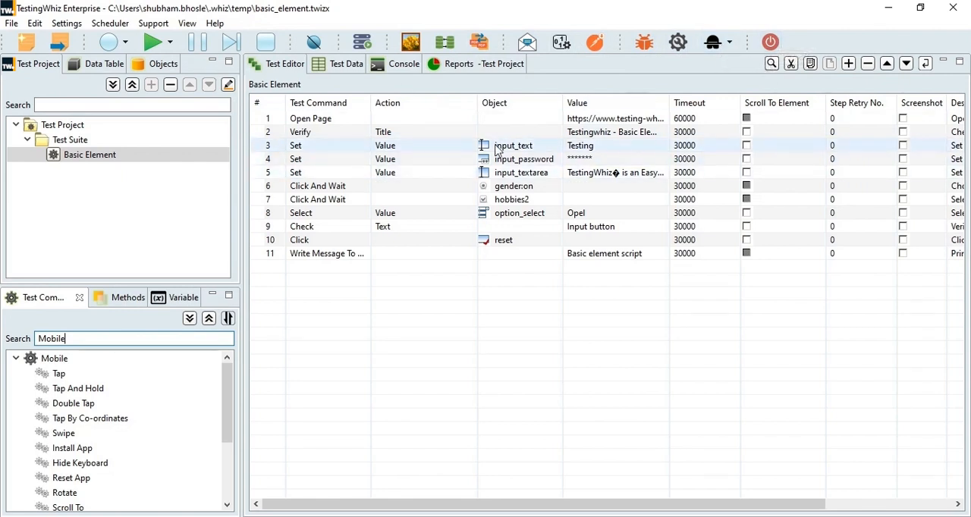
Open Object Properties-Edit for the hobbies2 checkbox from the step 3 input_text object's Objects list
double_click(513, 145)
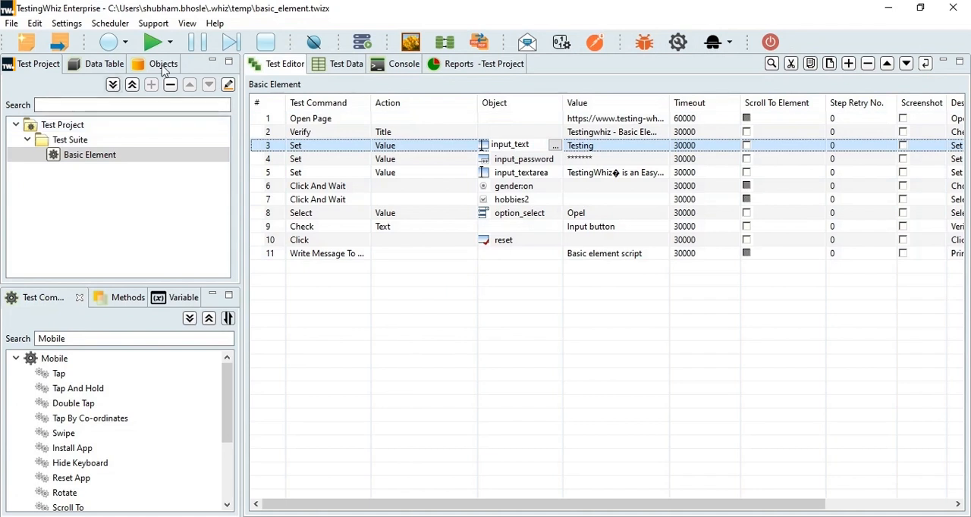
click(163, 63)
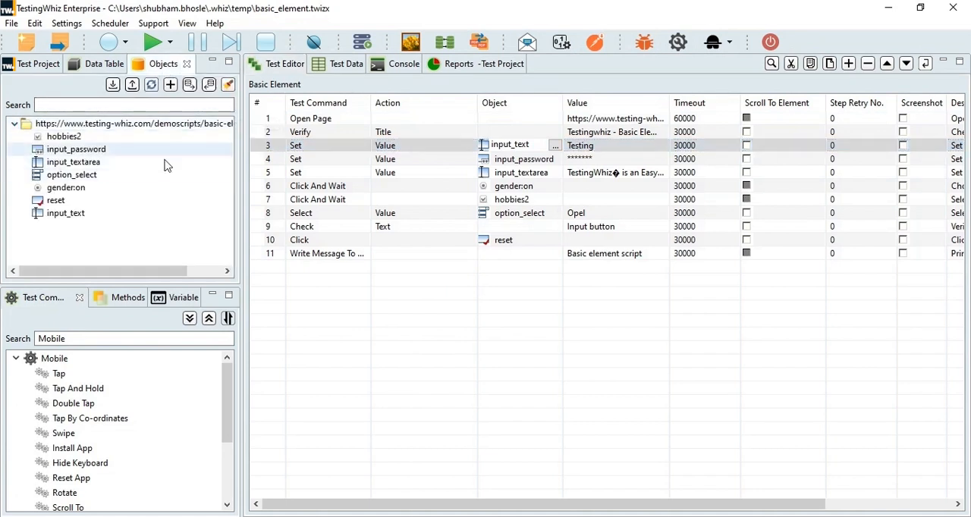
double_click(64, 135)
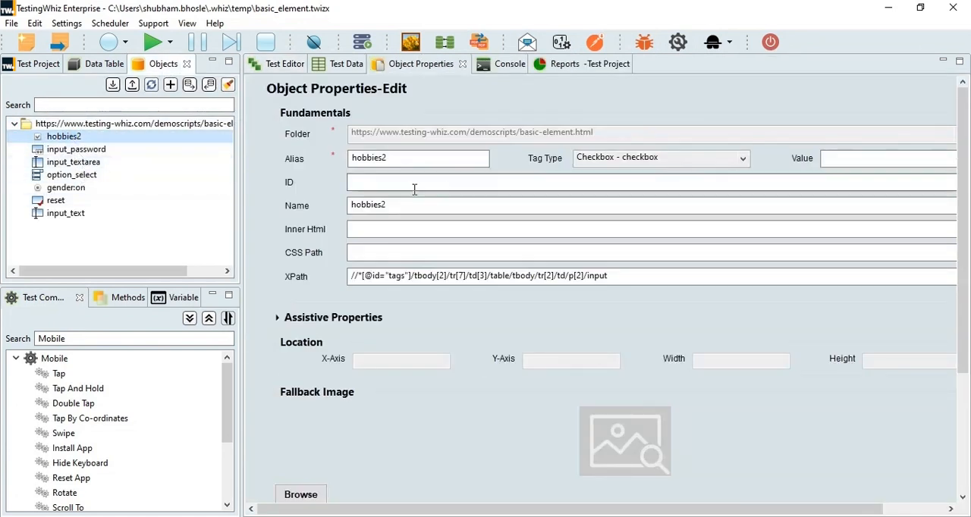